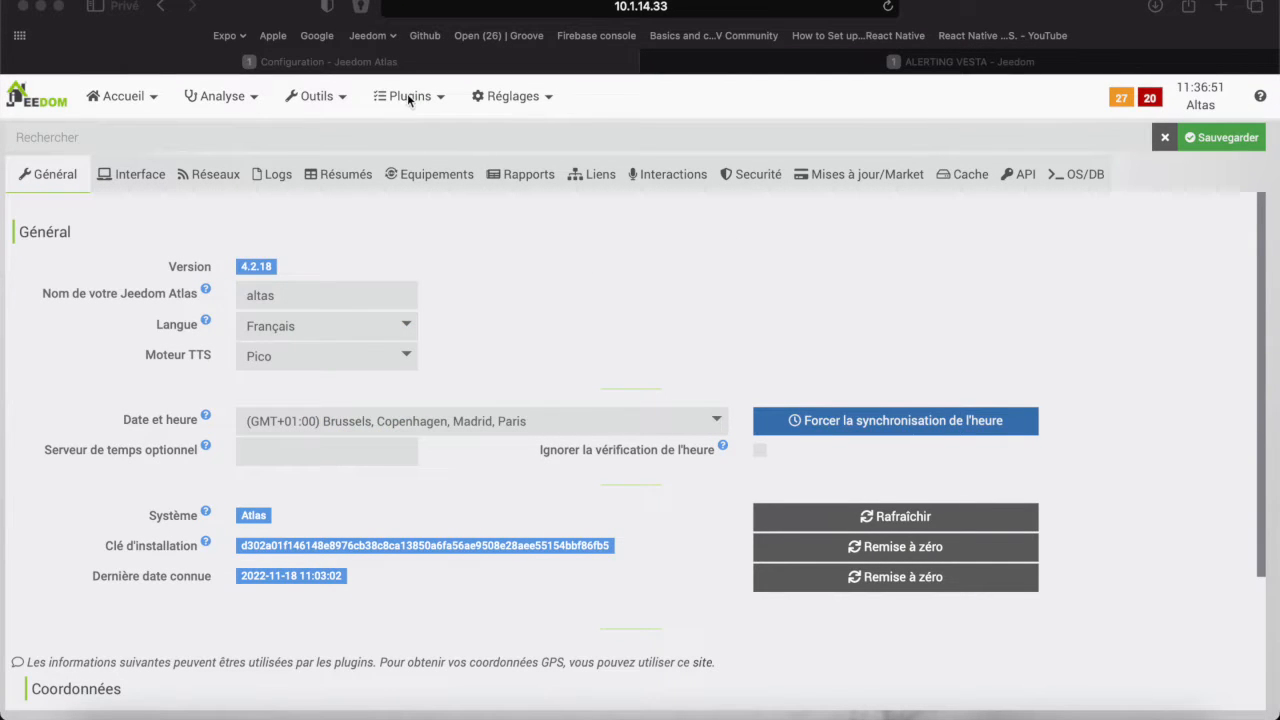
# - Bring up the Plugins menu listing the installed security plugins including Vesta
pyautogui.click(408, 96)
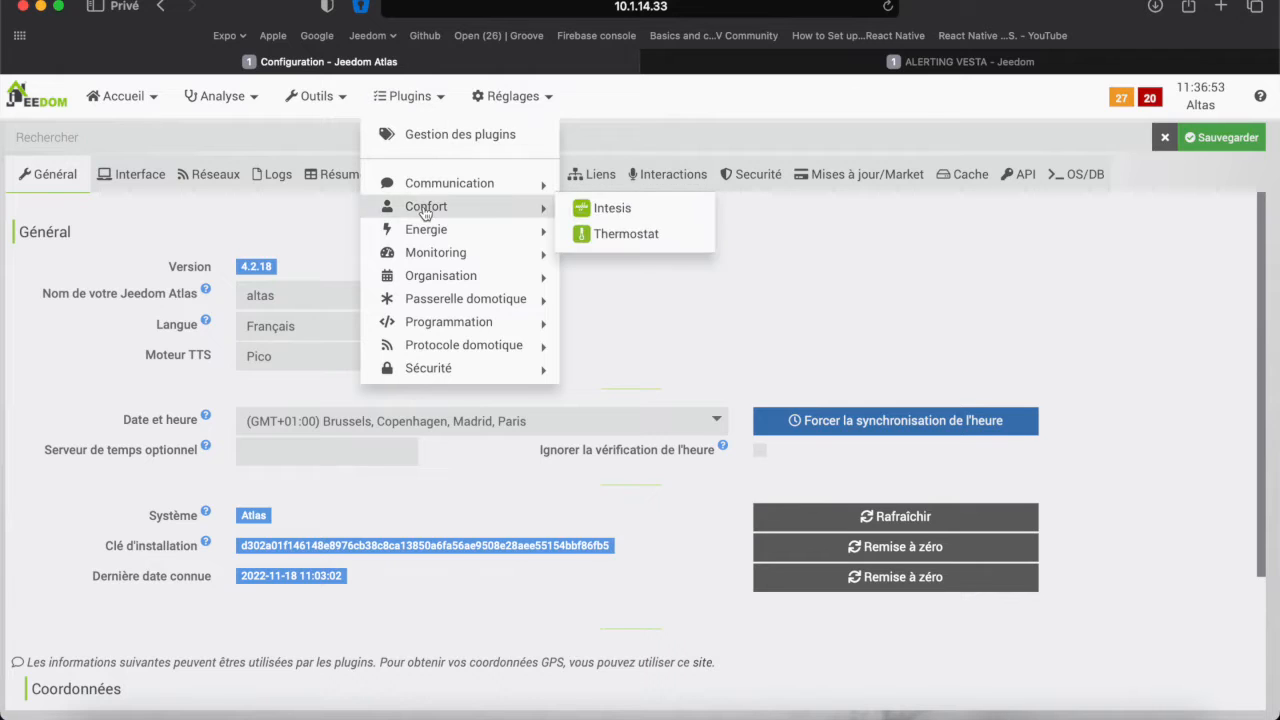
pyautogui.moveTo(428, 344)
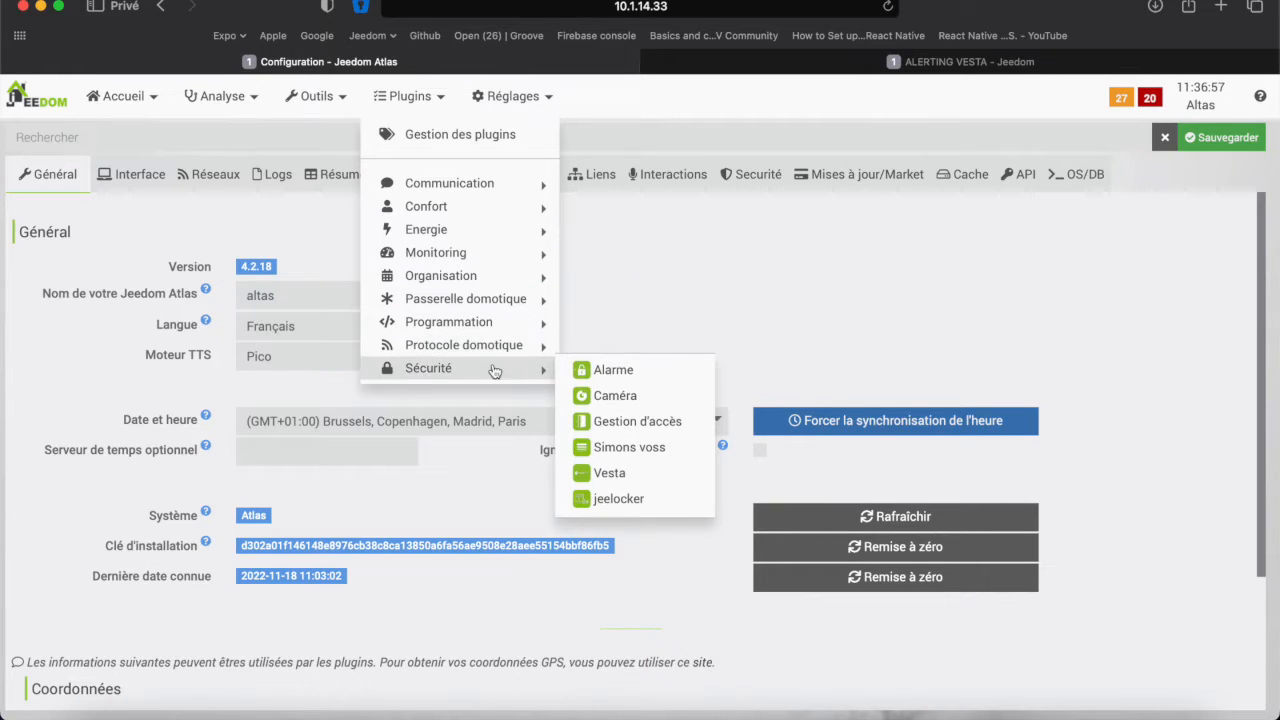
pyautogui.moveTo(612, 472)
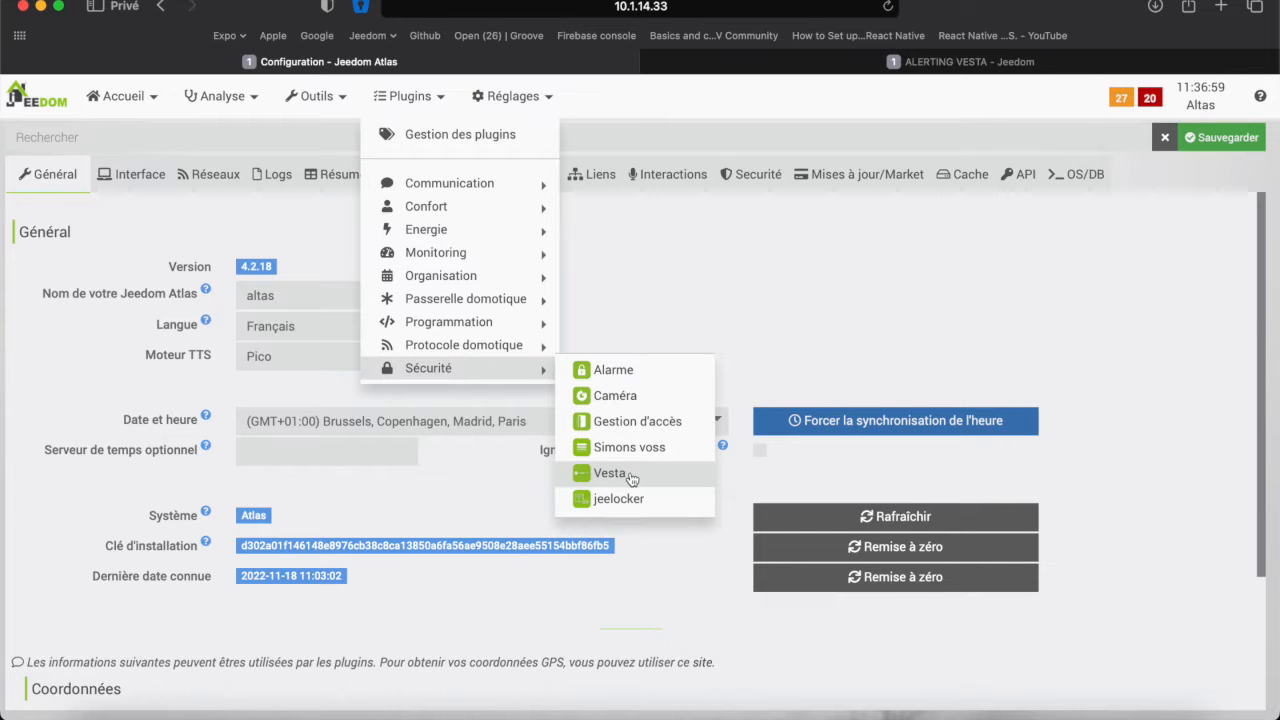
# - Synchronise the Vesta central unit so Area_1, Master Events and Zone_MotionDetector appear
pyautogui.click(608, 472)
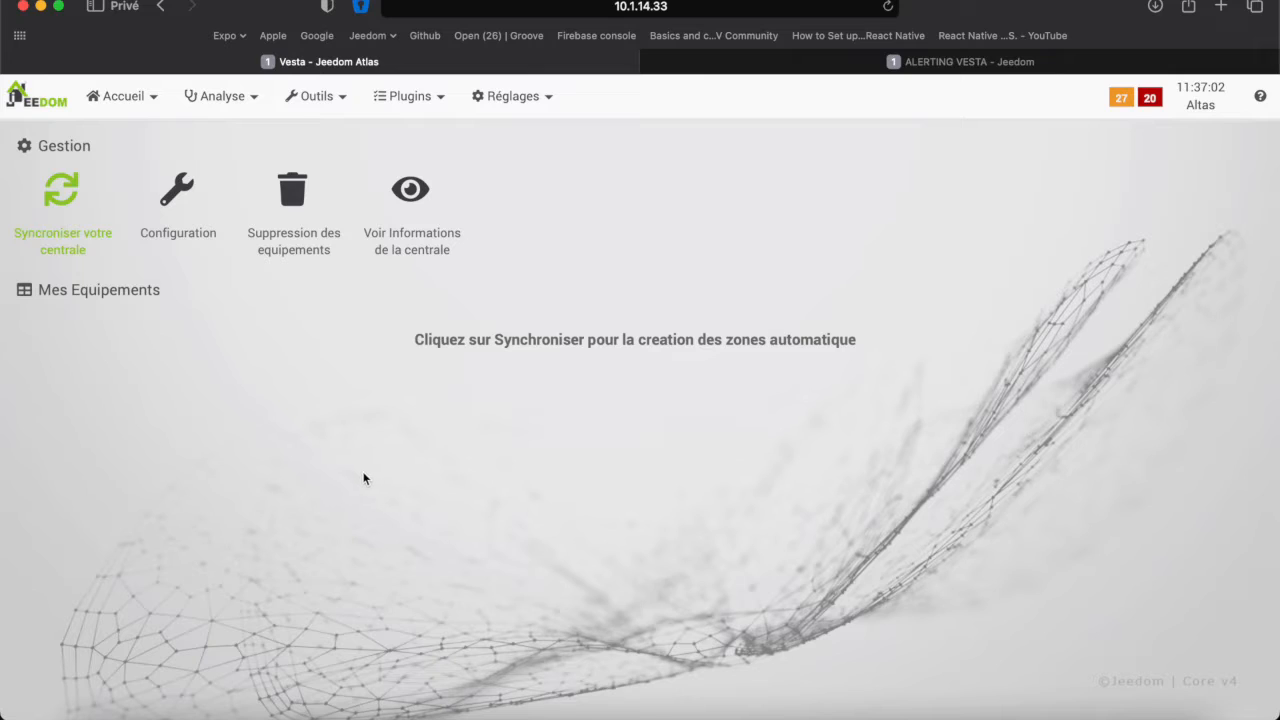
pyautogui.moveTo(148, 324)
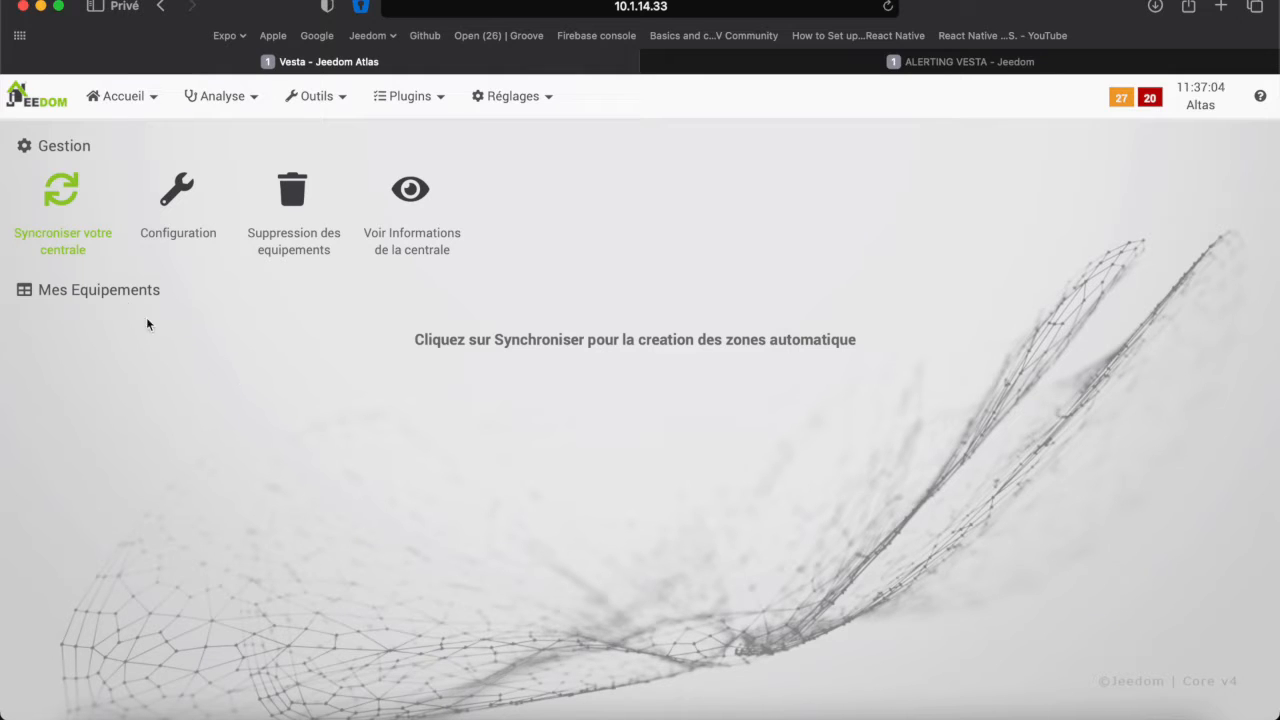
pyautogui.moveTo(222, 276)
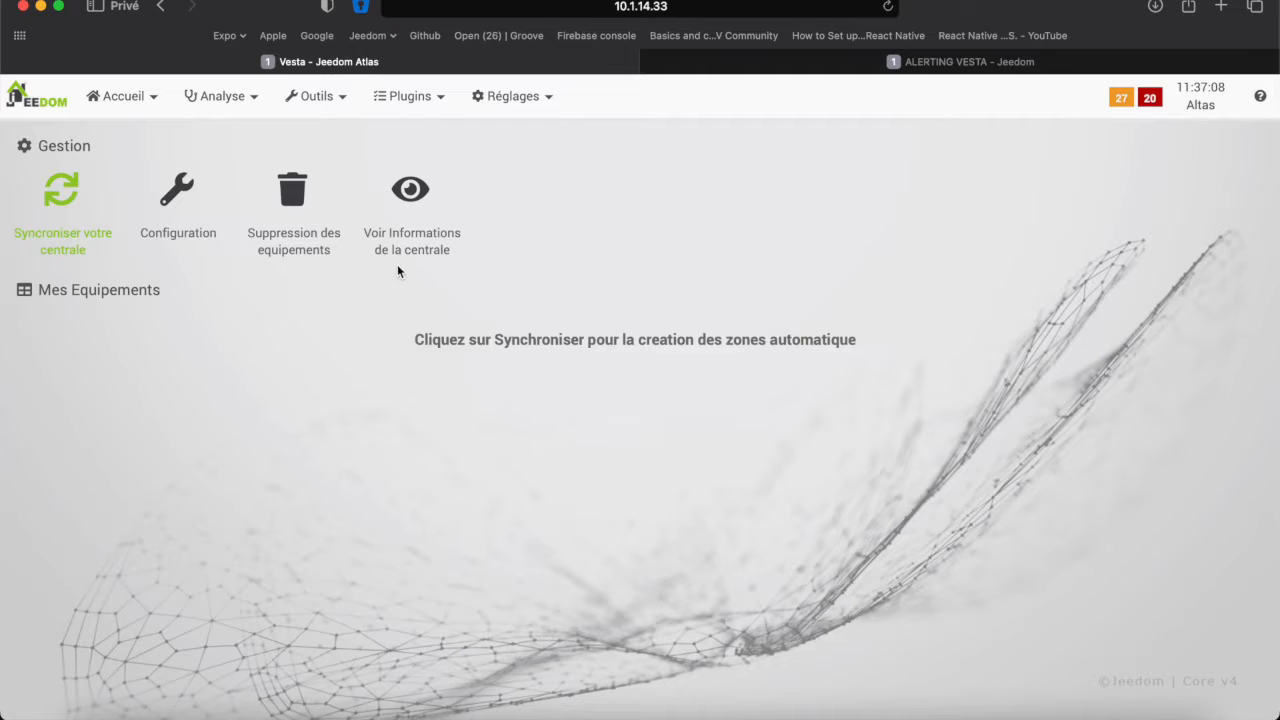
pyautogui.click(62, 188)
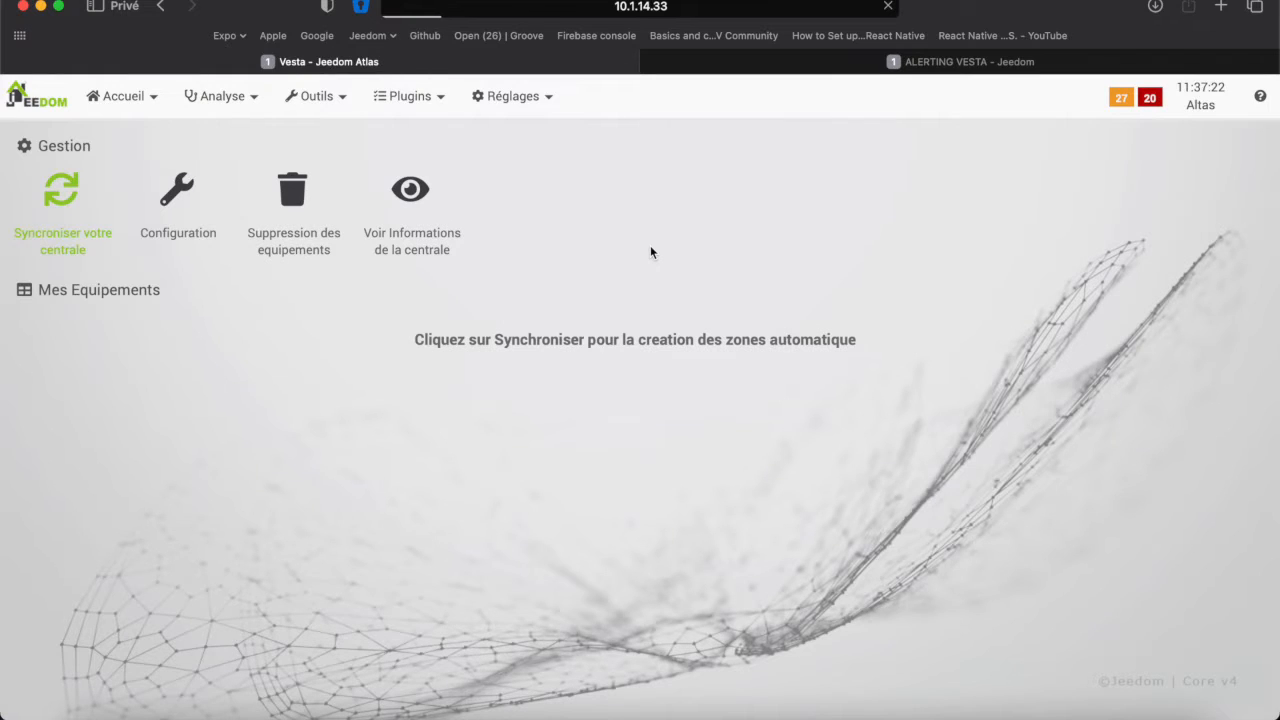
pyautogui.click(62, 188)
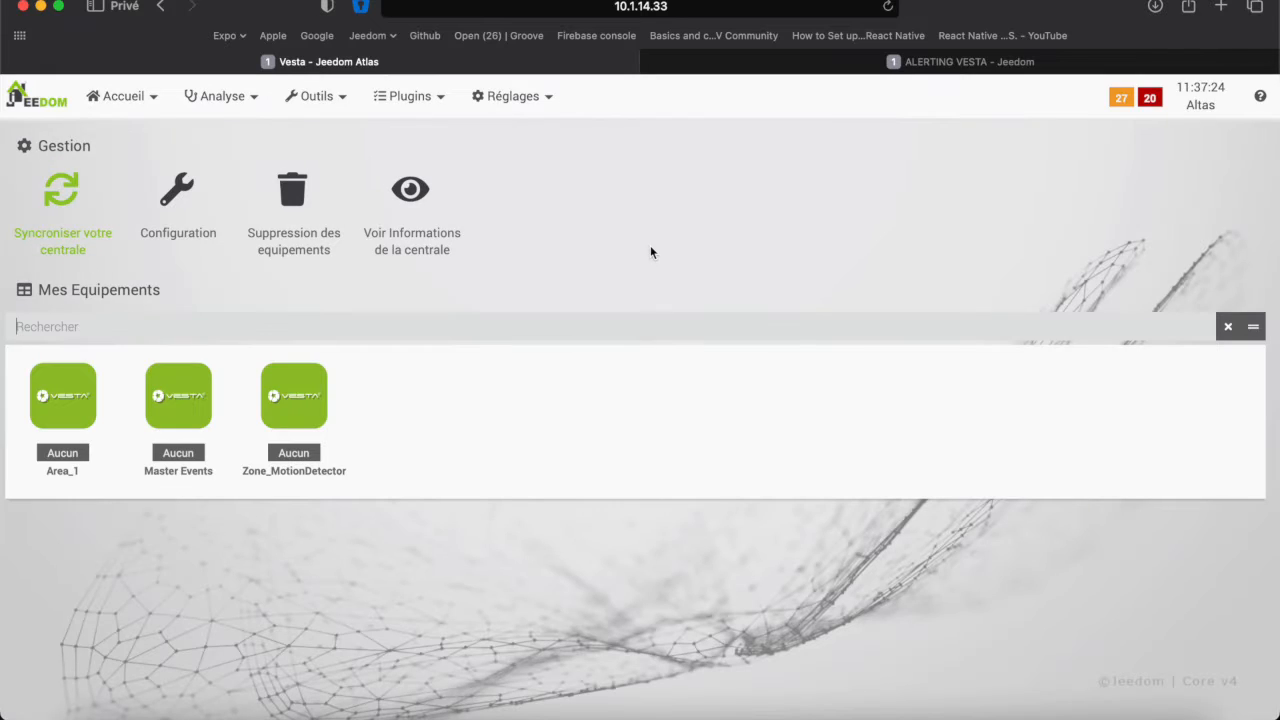
pyautogui.moveTo(152, 488)
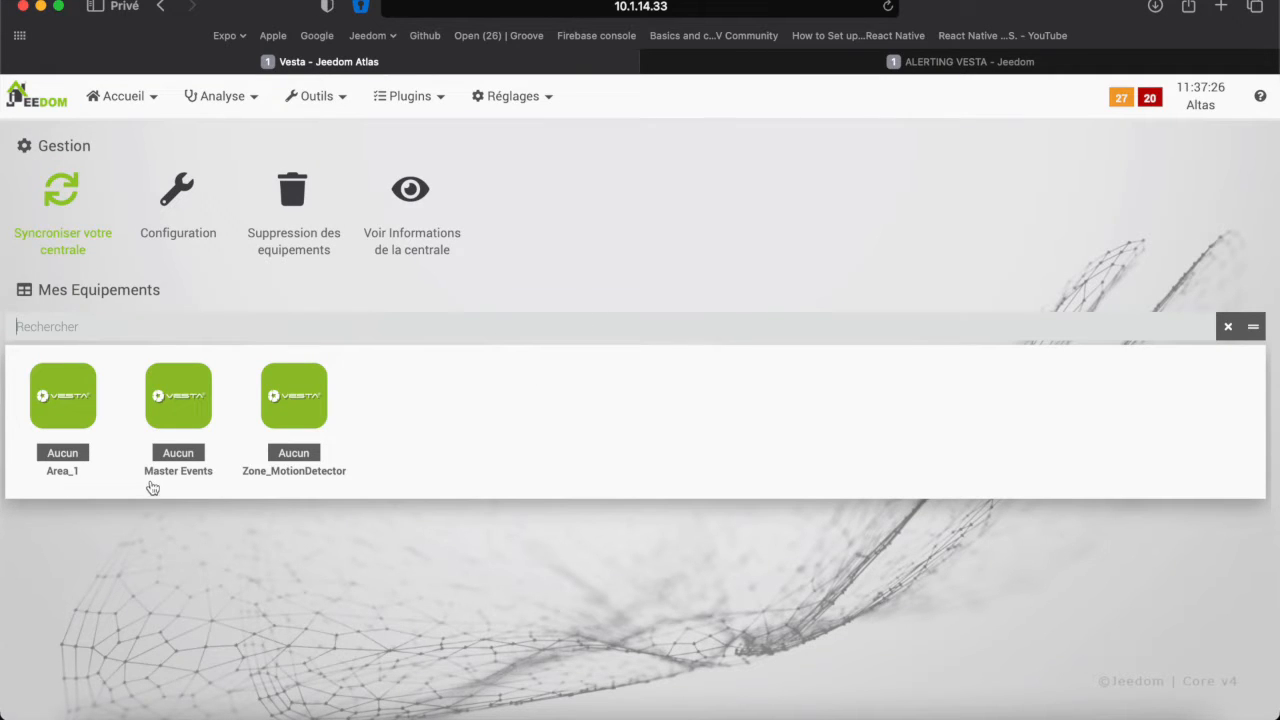
pyautogui.moveTo(212, 488)
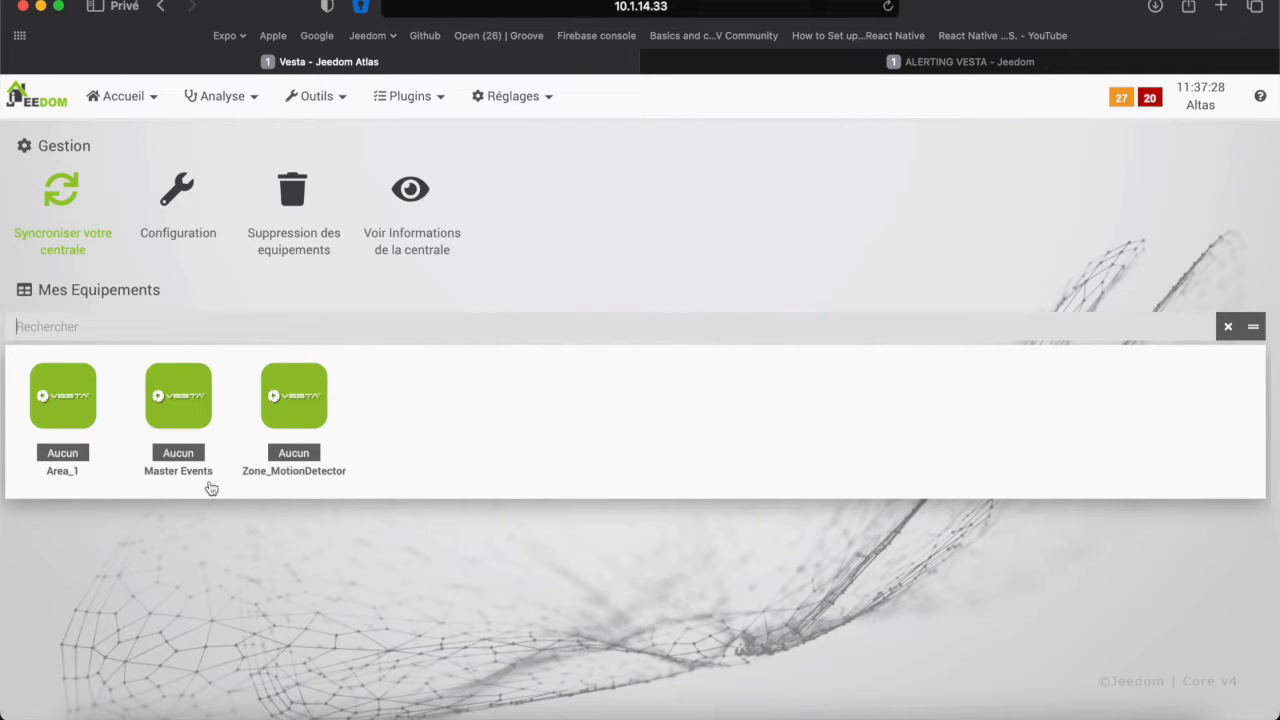
pyautogui.moveTo(598, 438)
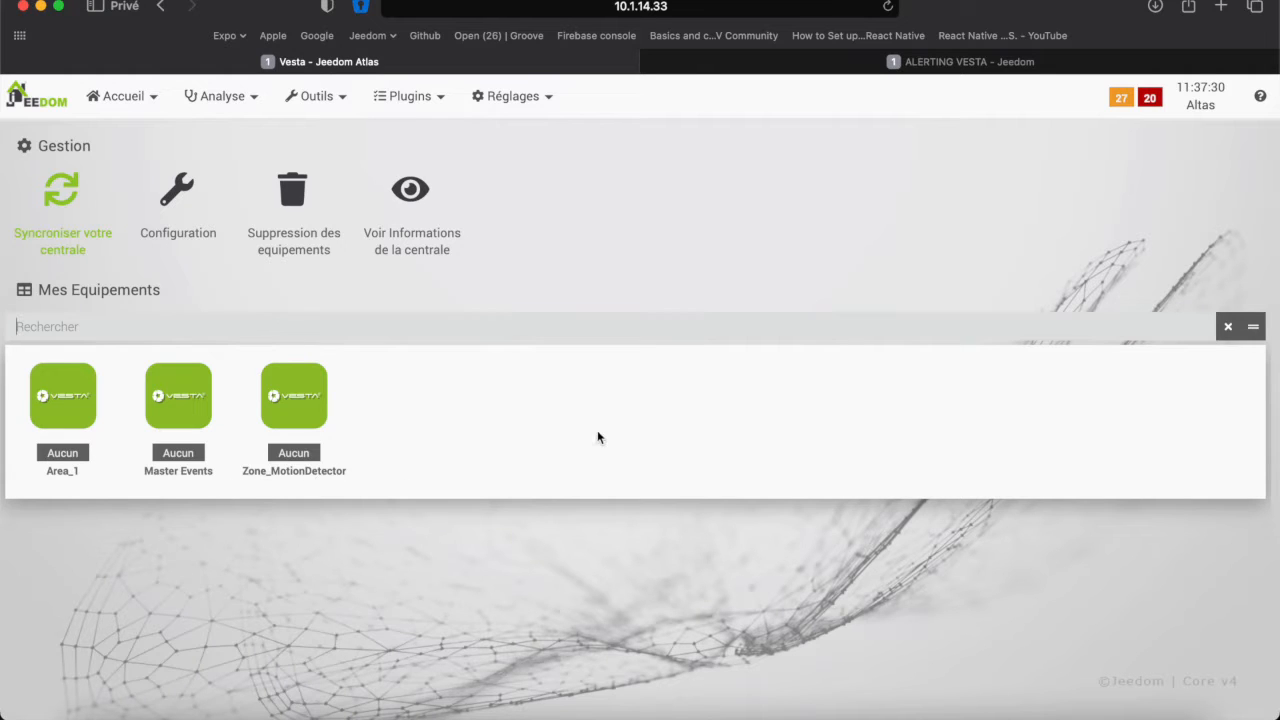
# - Review the central unit's information window and dismiss it
pyautogui.click(412, 188)
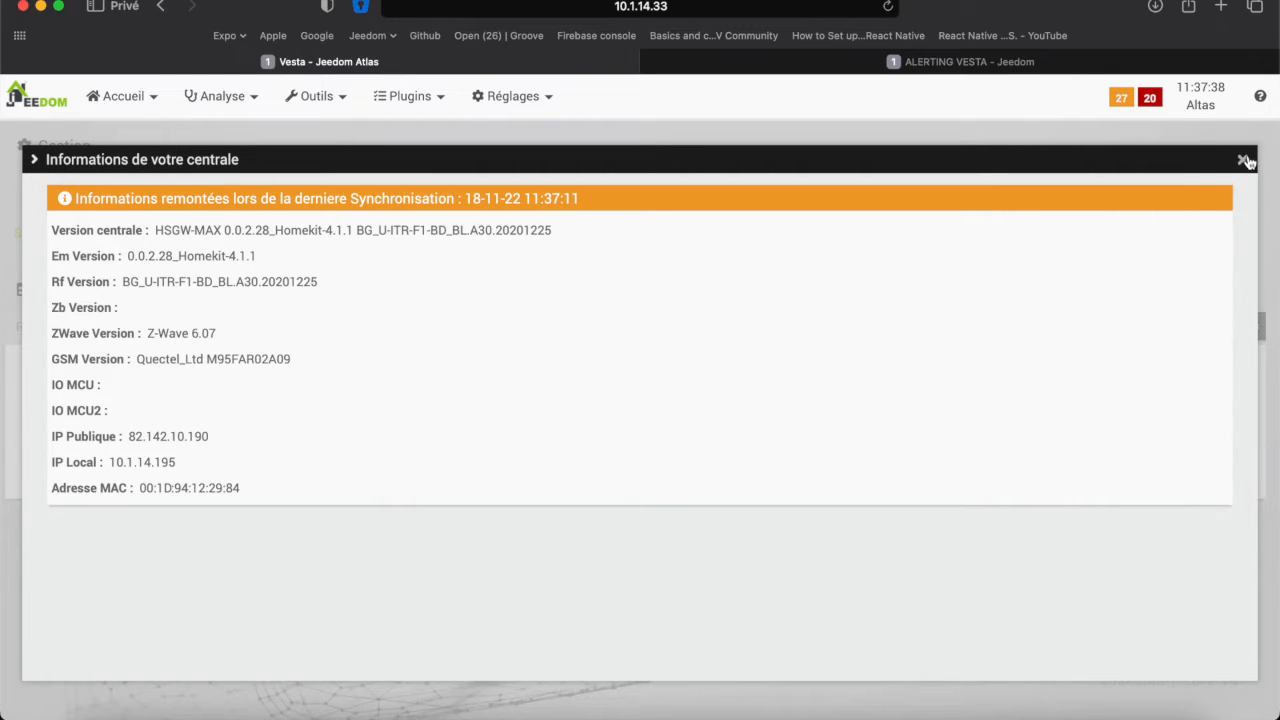
pyautogui.click(1246, 160)
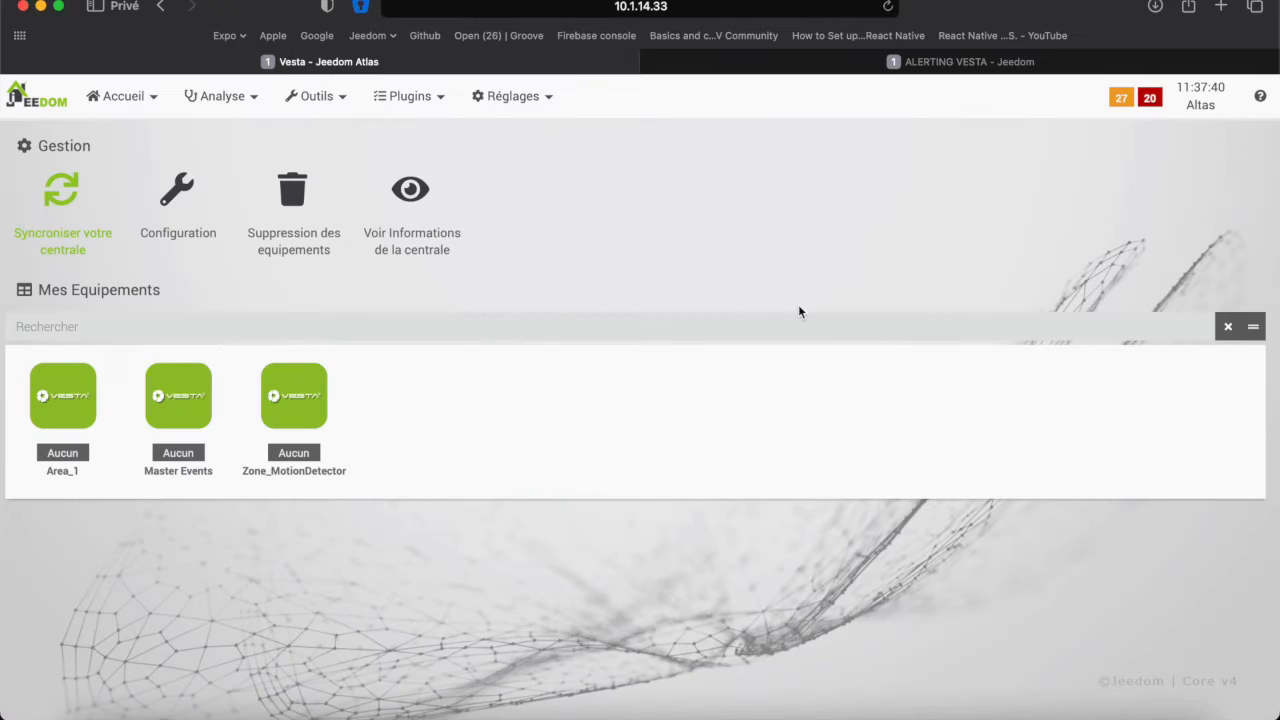
pyautogui.moveTo(178, 394)
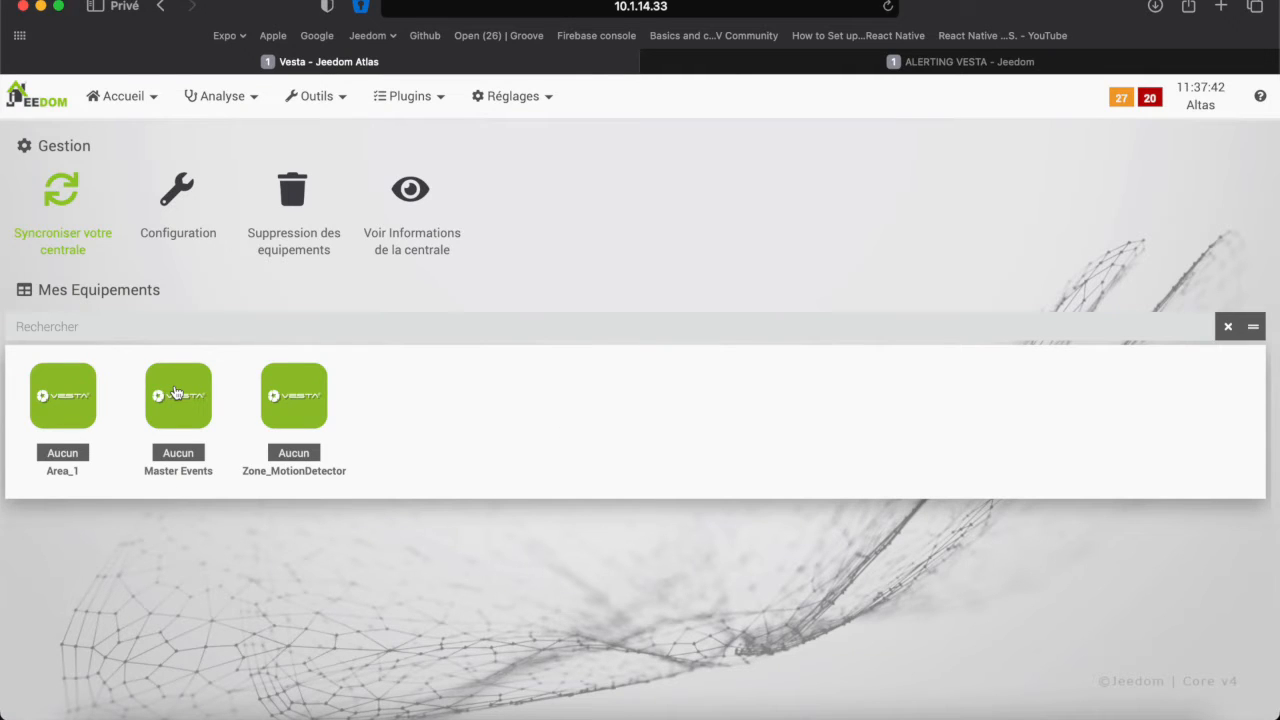
# - Assign VESTA as parent object of Master Events and save it
pyautogui.click(178, 396)
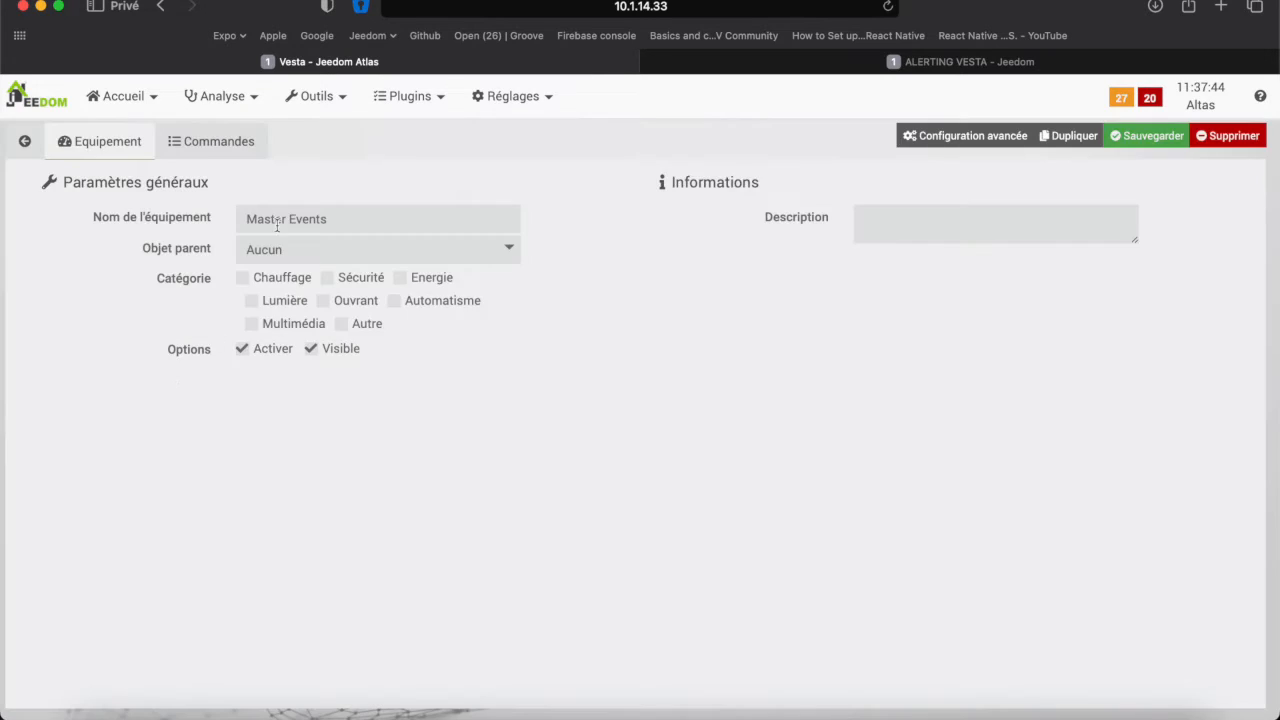
pyautogui.click(376, 248)
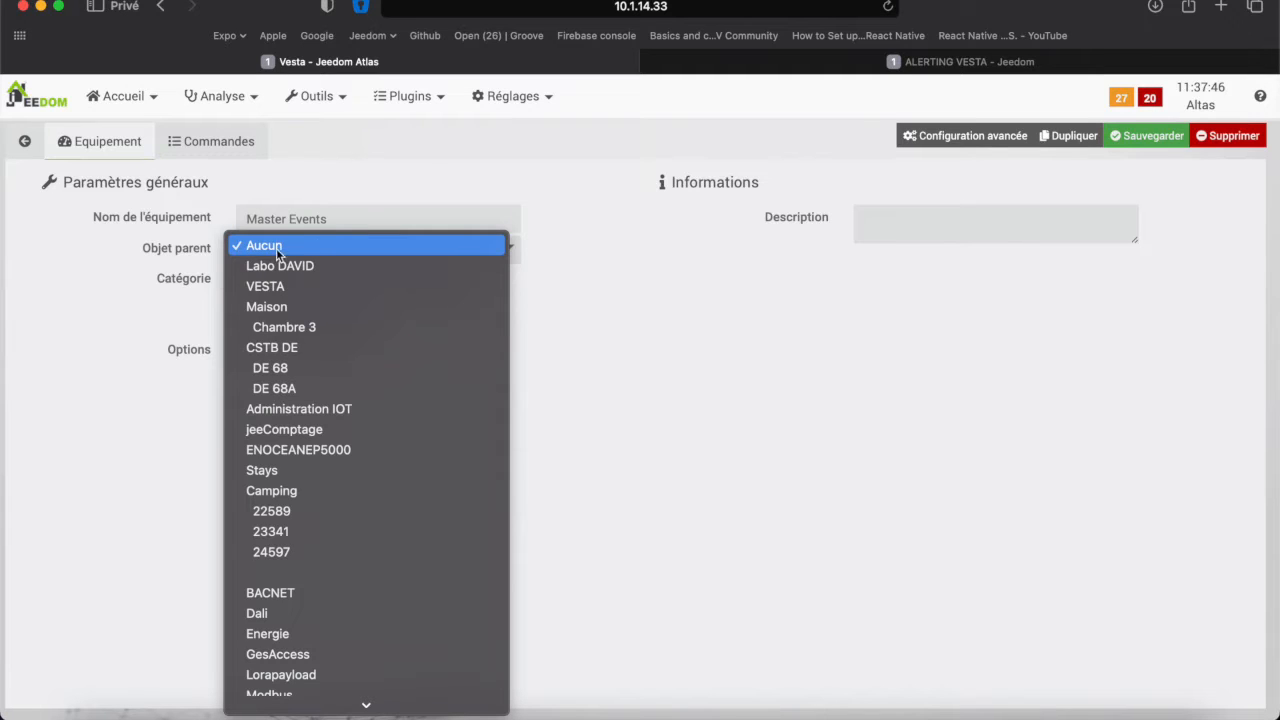
pyautogui.click(264, 286)
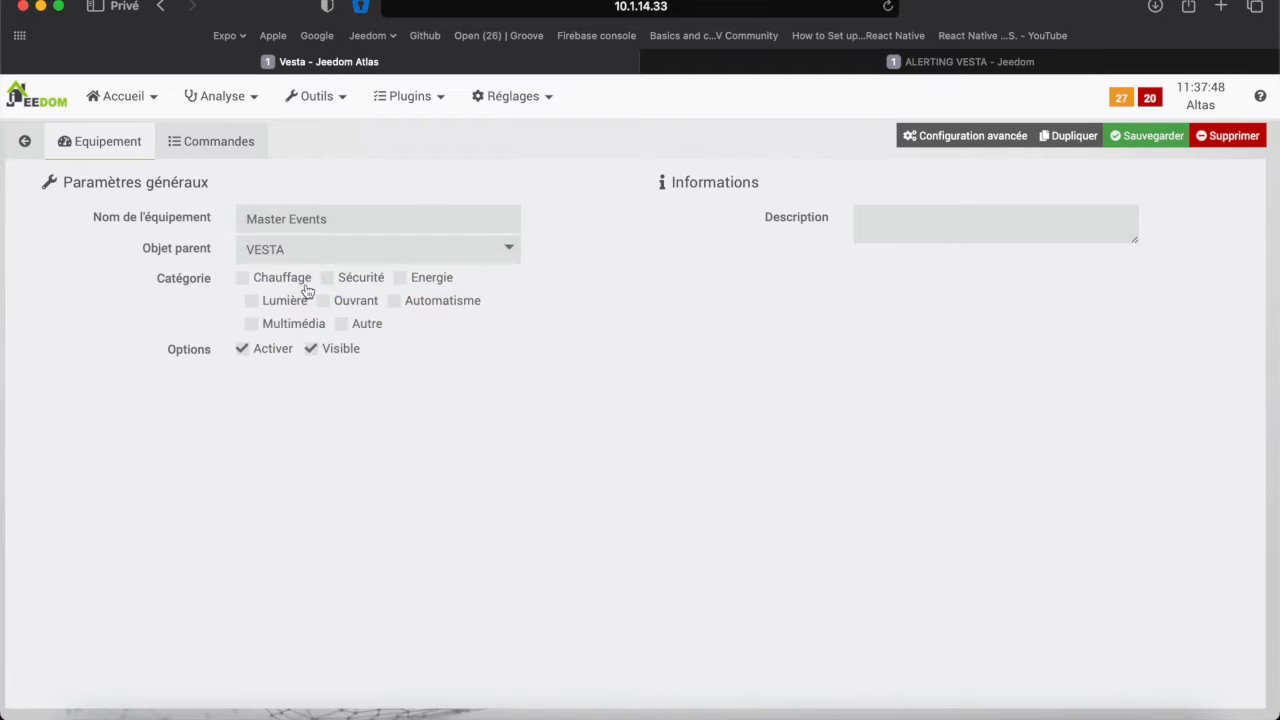
pyautogui.click(1146, 136)
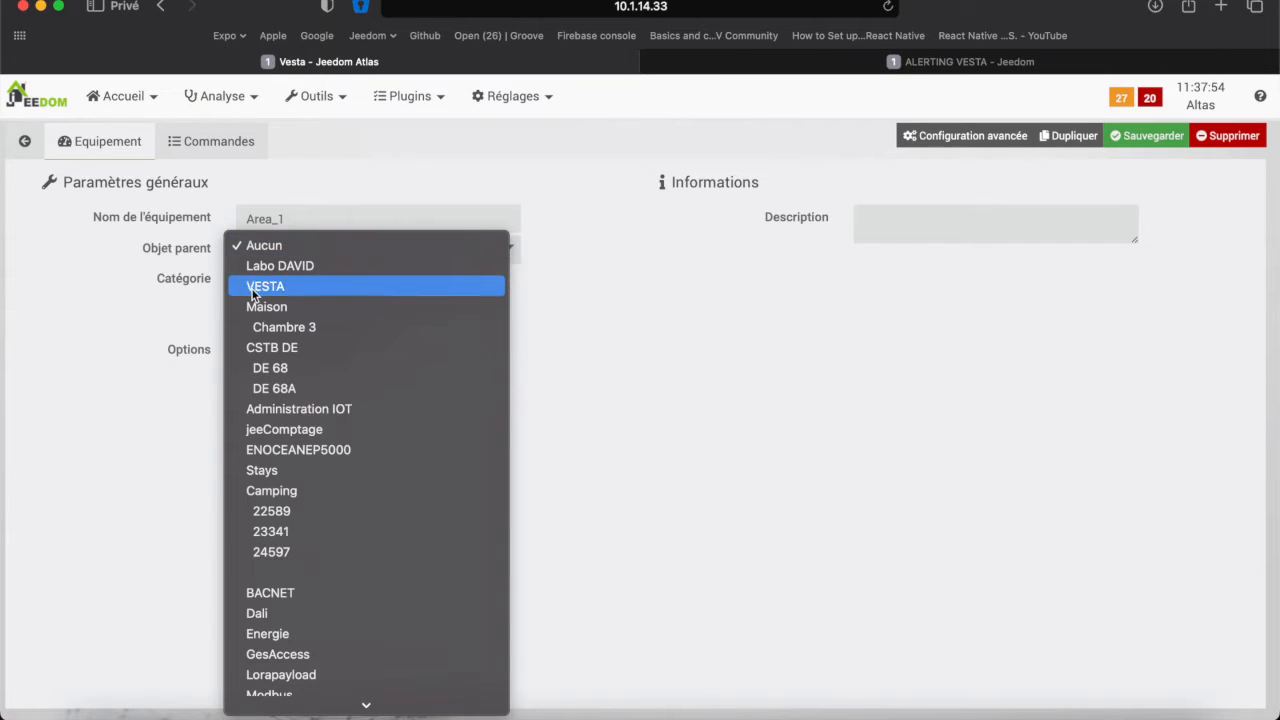
# - Assign VESTA as parent of Area_1 and Zone_MotionDetector, saving each
pyautogui.click(266, 286)
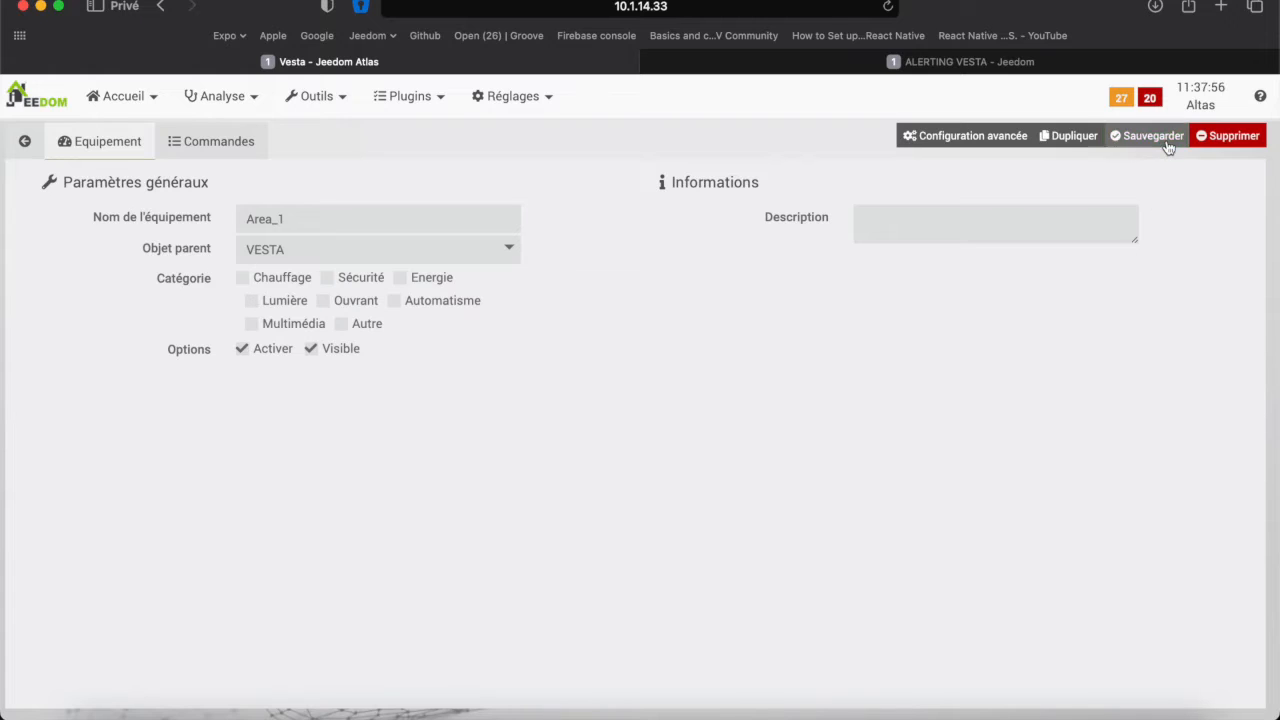
pyautogui.click(1148, 136)
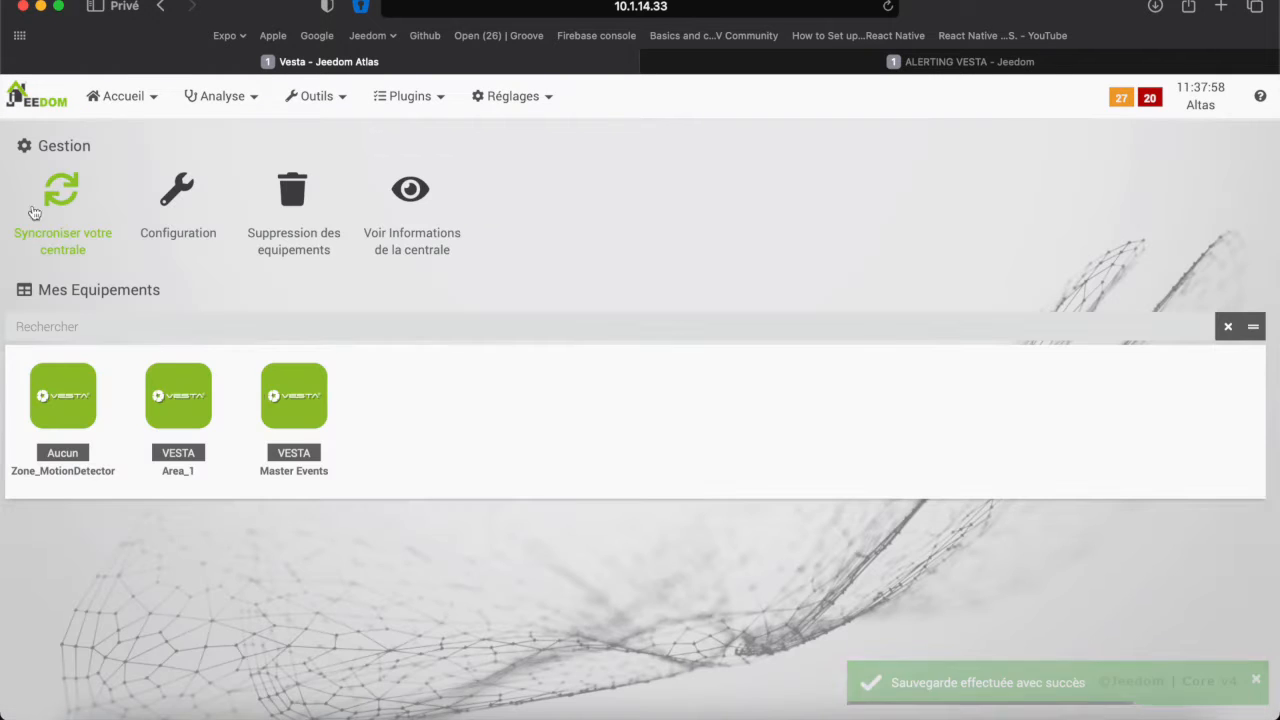
pyautogui.click(62, 396)
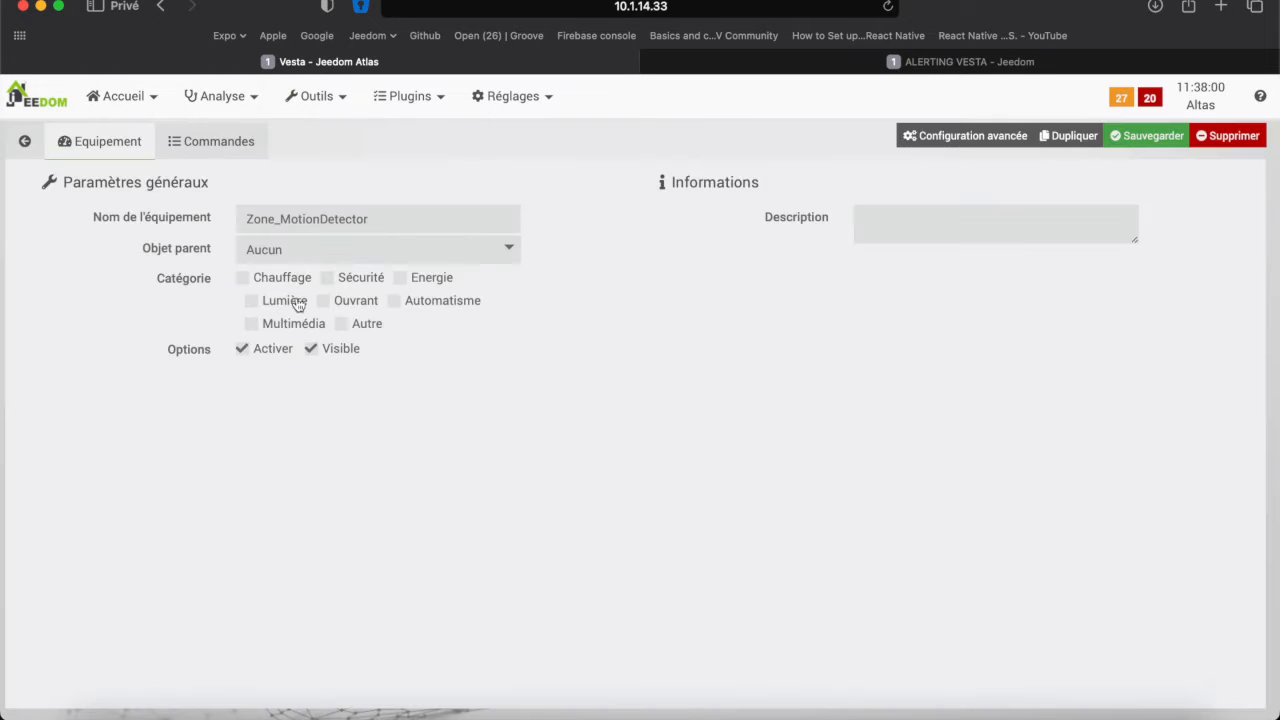
pyautogui.click(376, 248)
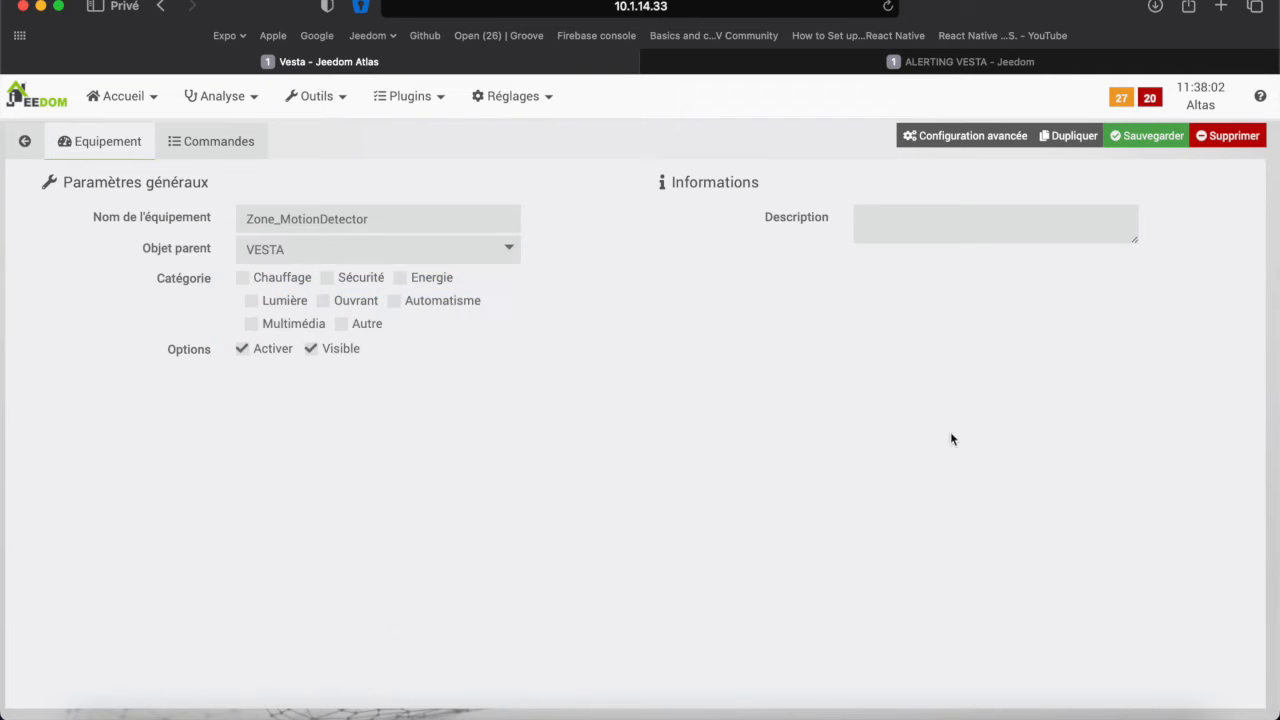
pyautogui.click(1148, 136)
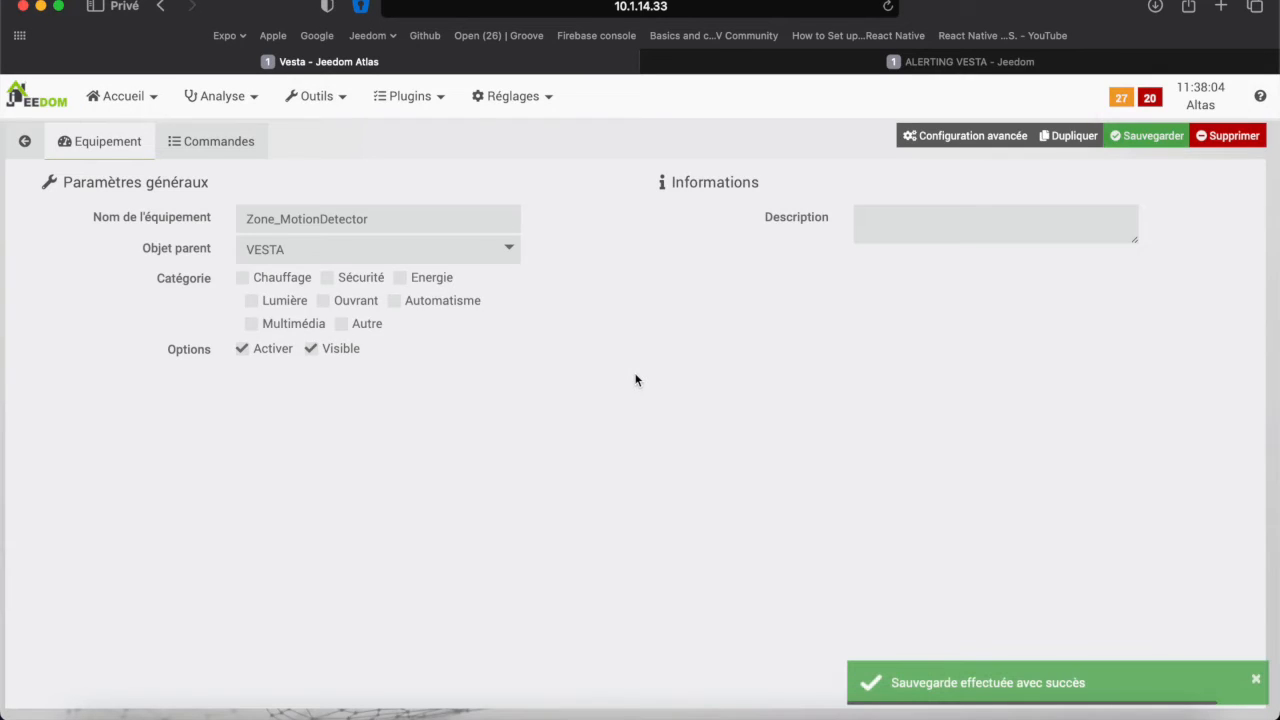
# - Navigate from Accueil to the VESTA dashboard with its device tiles
pyautogui.click(122, 96)
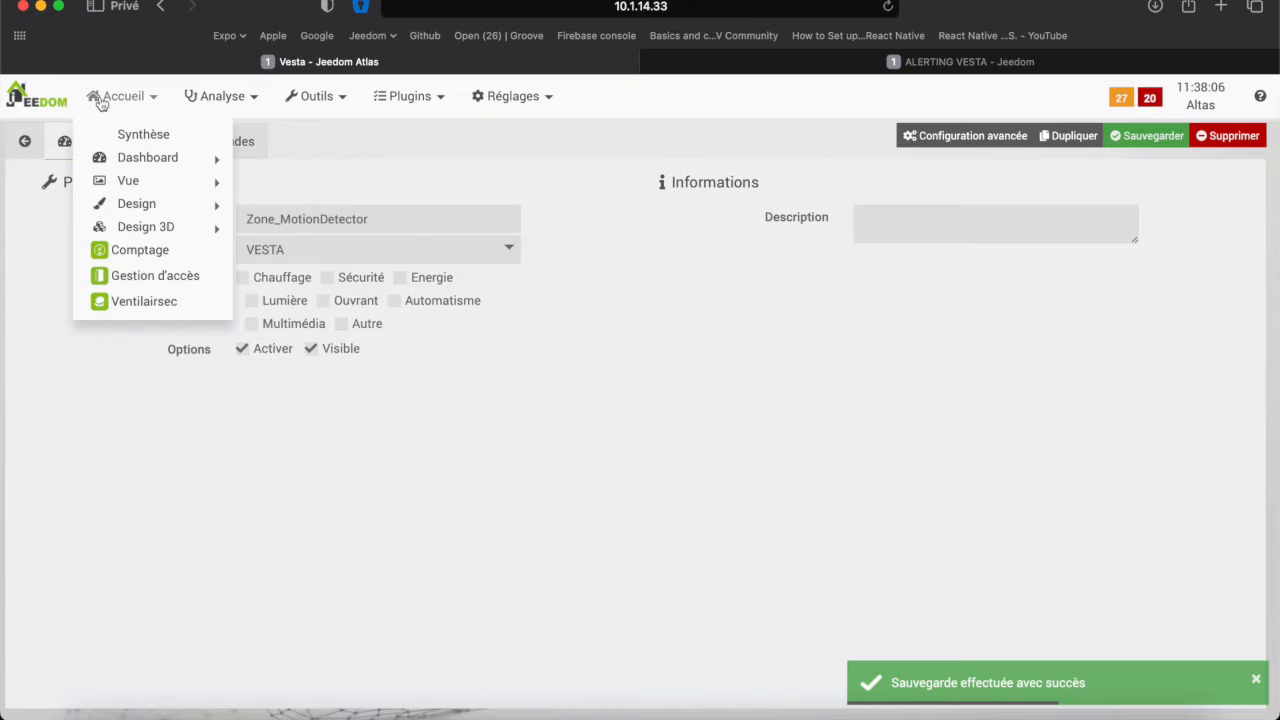
pyautogui.moveTo(148, 156)
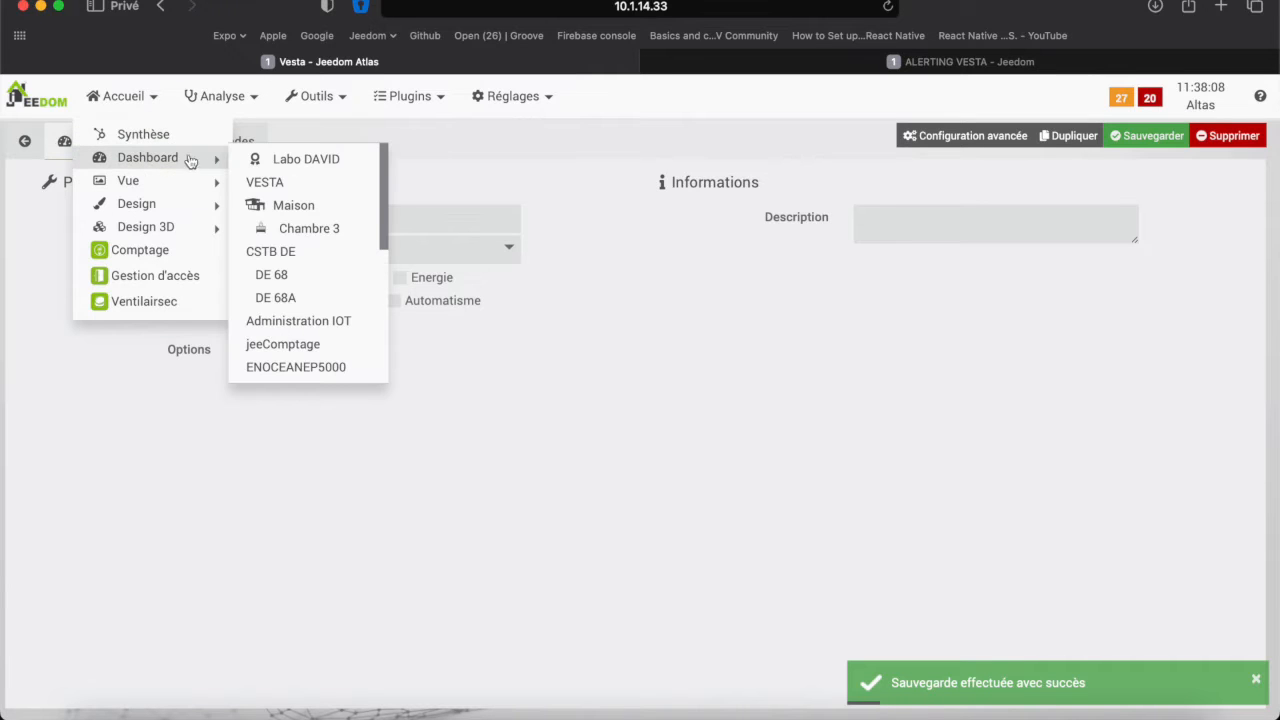
pyautogui.click(264, 180)
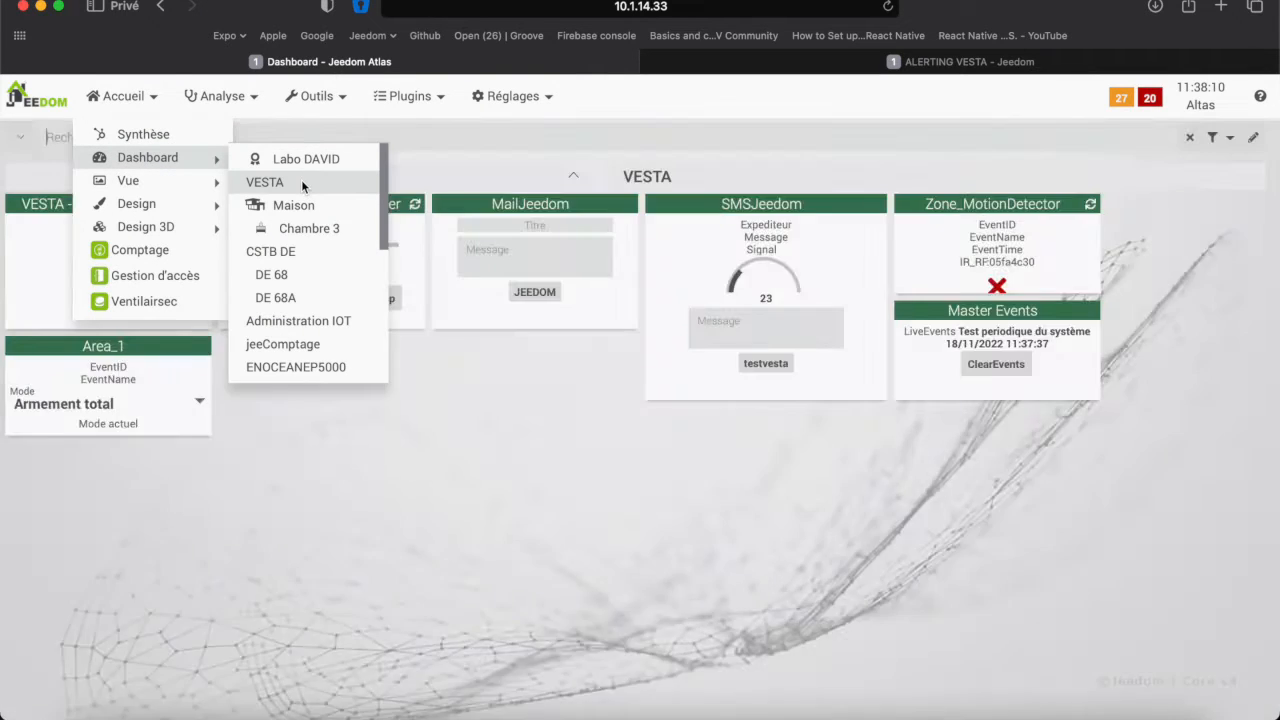
pyautogui.click(264, 180)
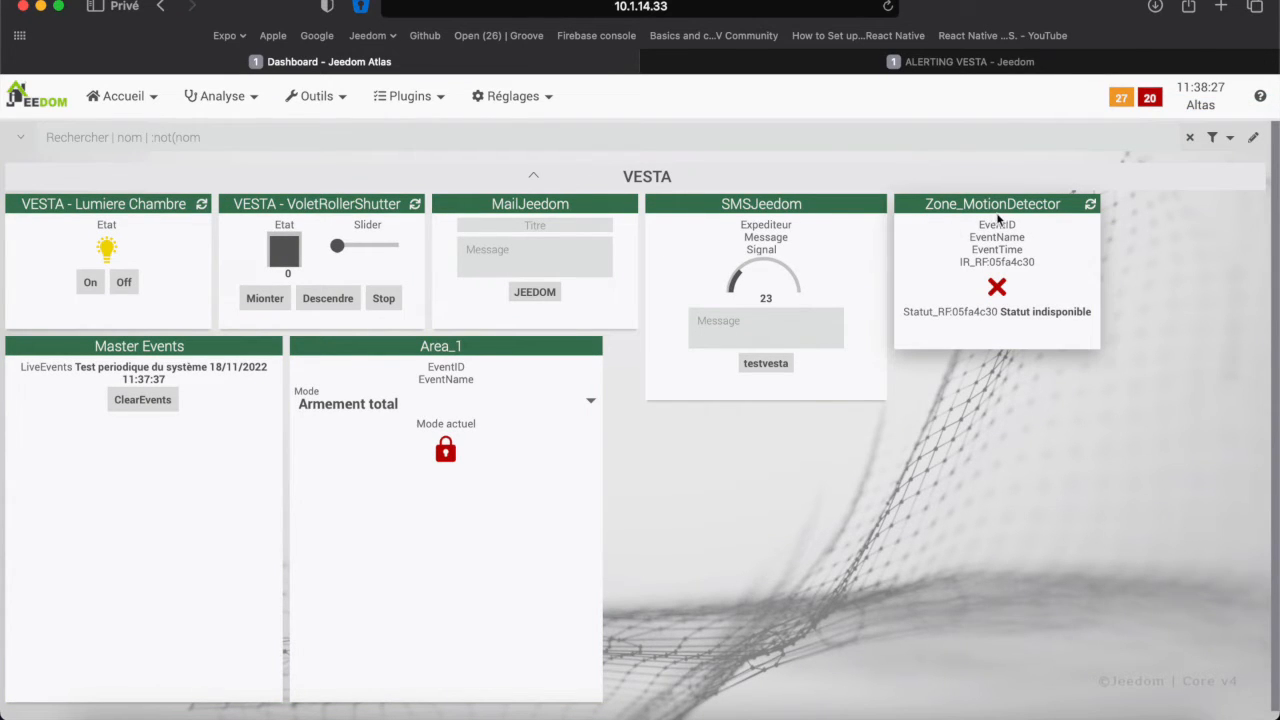
pyautogui.moveTo(1044, 272)
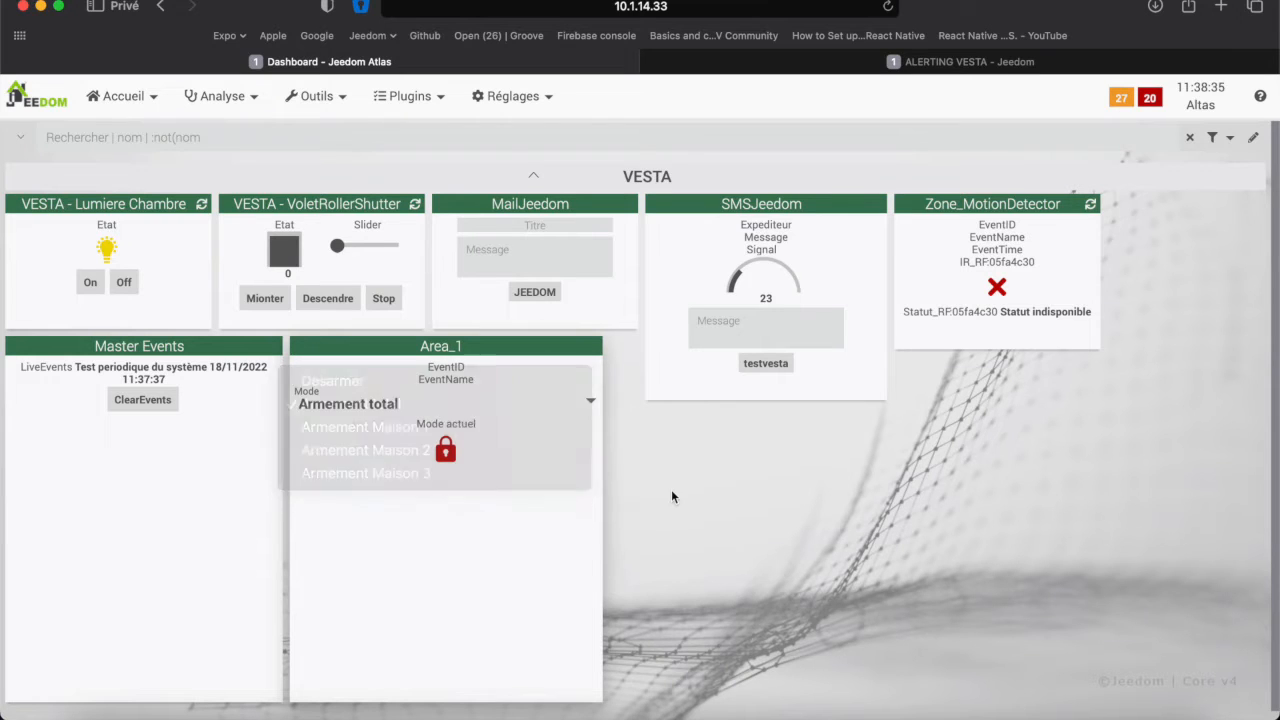
# - Set Area_1's alarm mode to Desarmer so the padlock shows unlocked
pyautogui.click(348, 404)
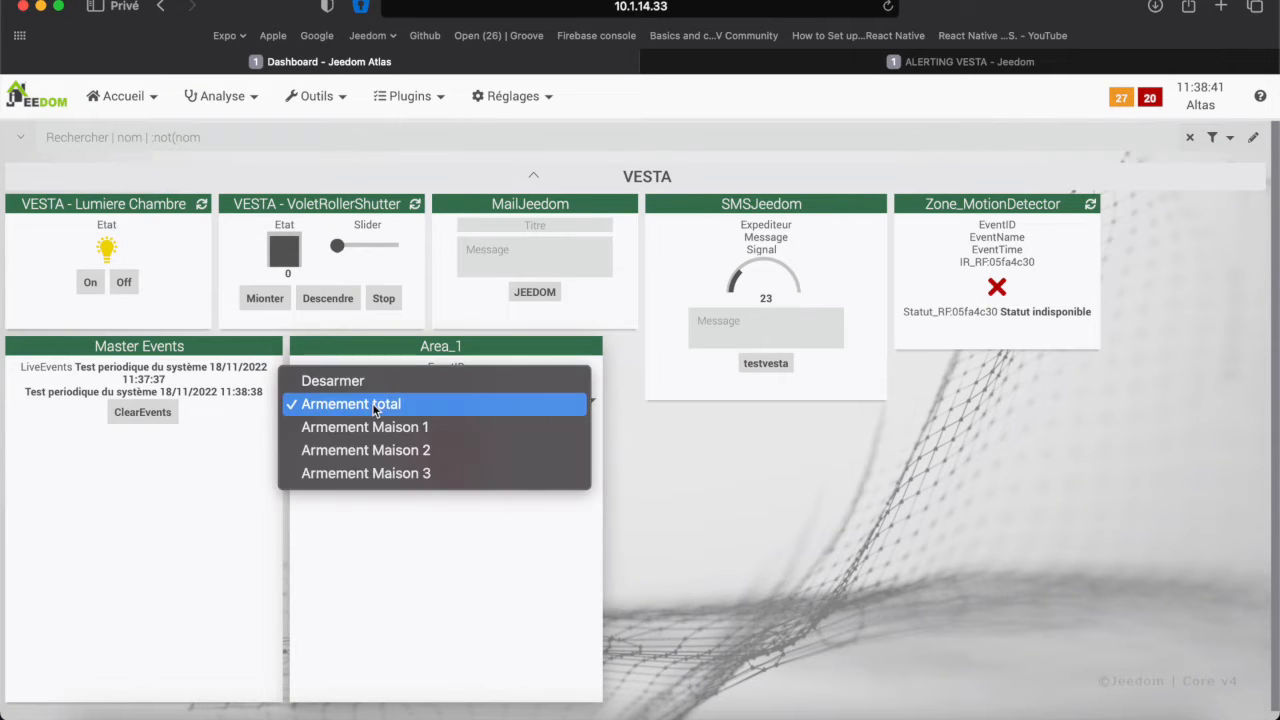
pyautogui.moveTo(332, 380)
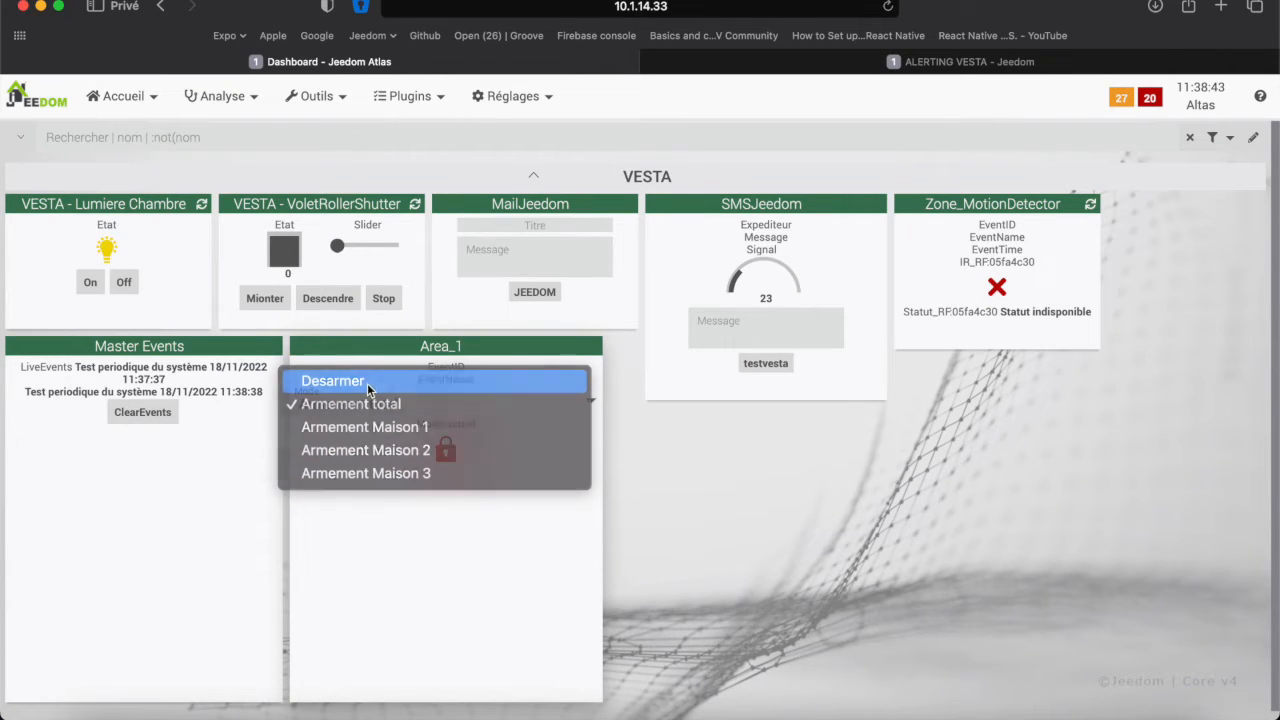
pyautogui.click(332, 380)
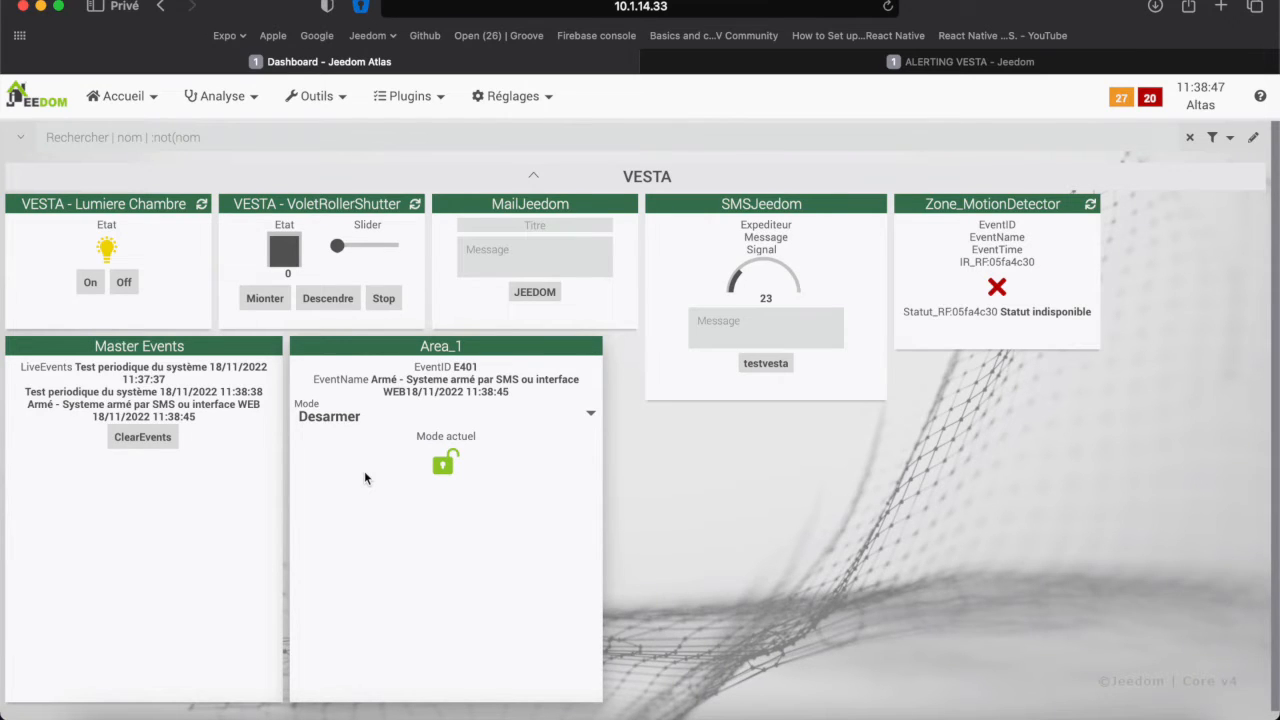
pyautogui.moveTo(404, 486)
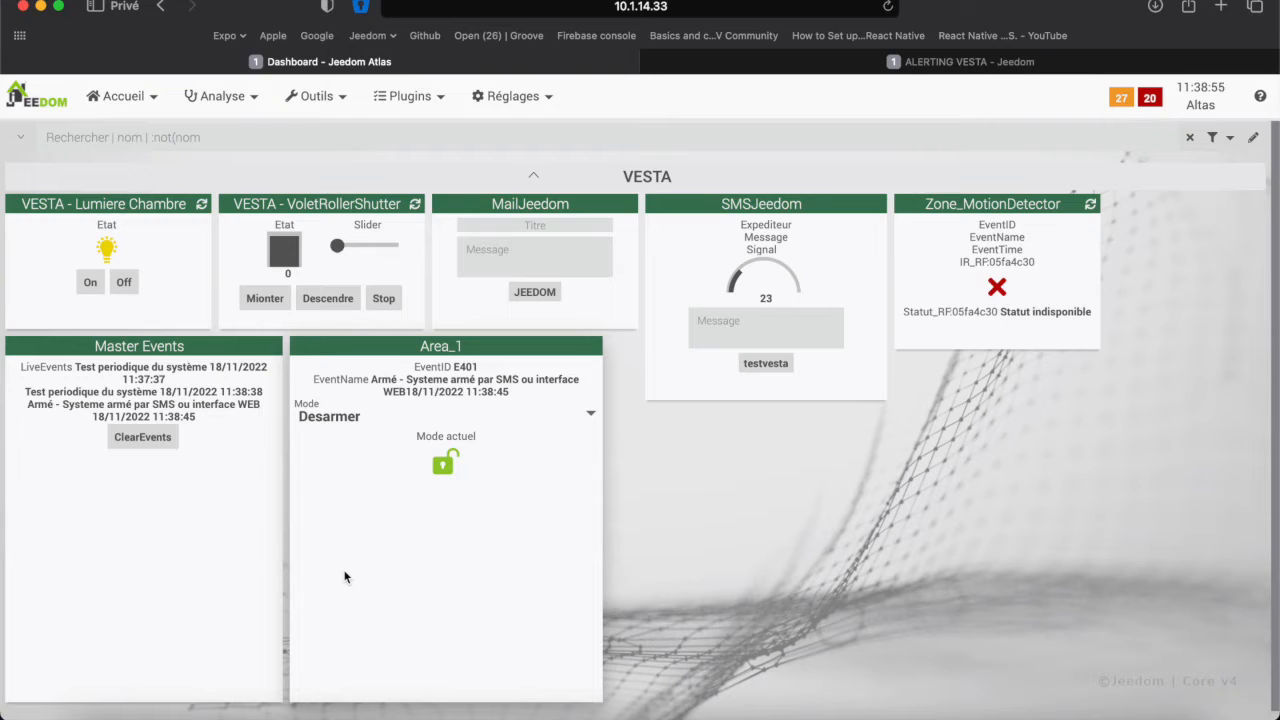
# - Switch the VESTA - Lumiere Chambre light to Off
pyautogui.click(124, 282)
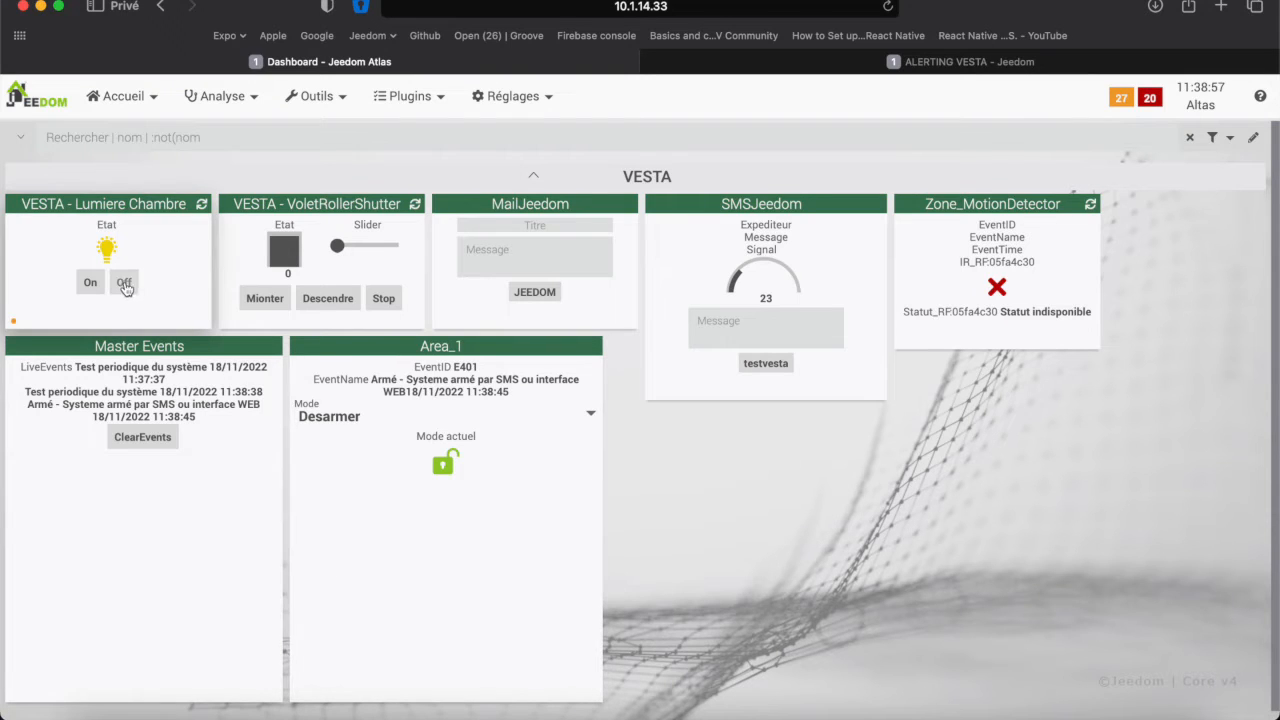
pyautogui.click(124, 282)
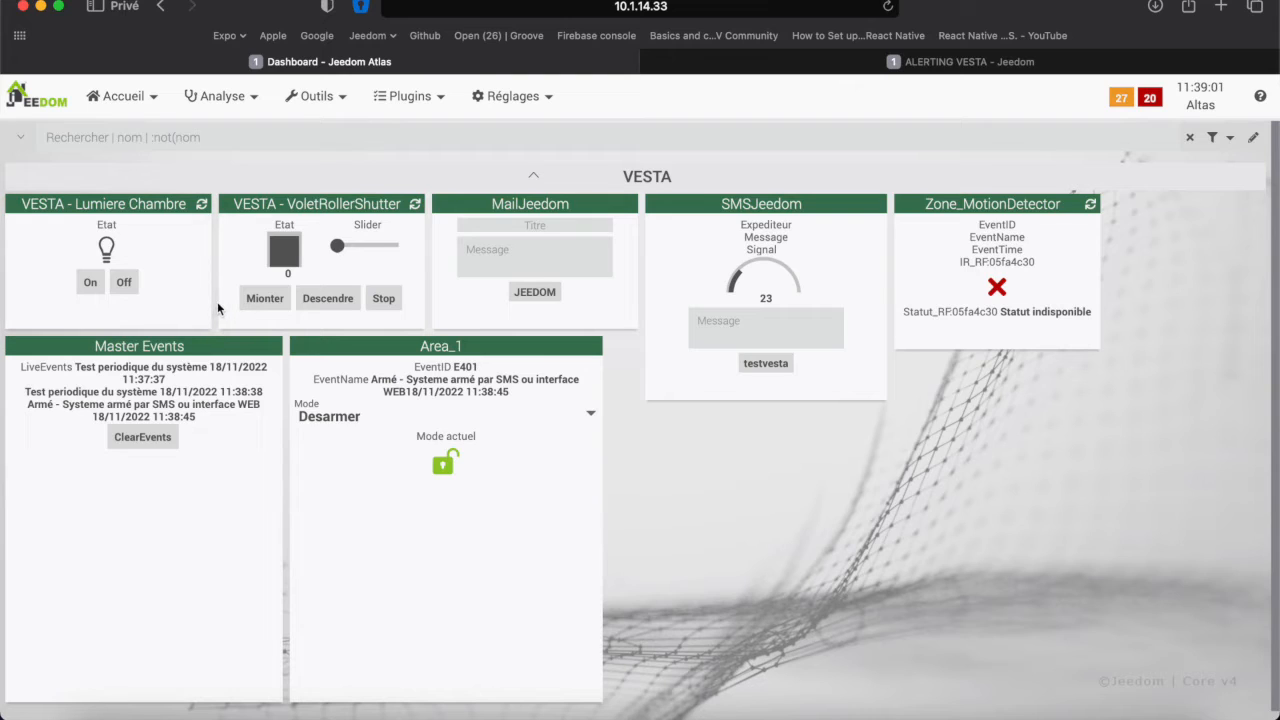
pyautogui.click(264, 298)
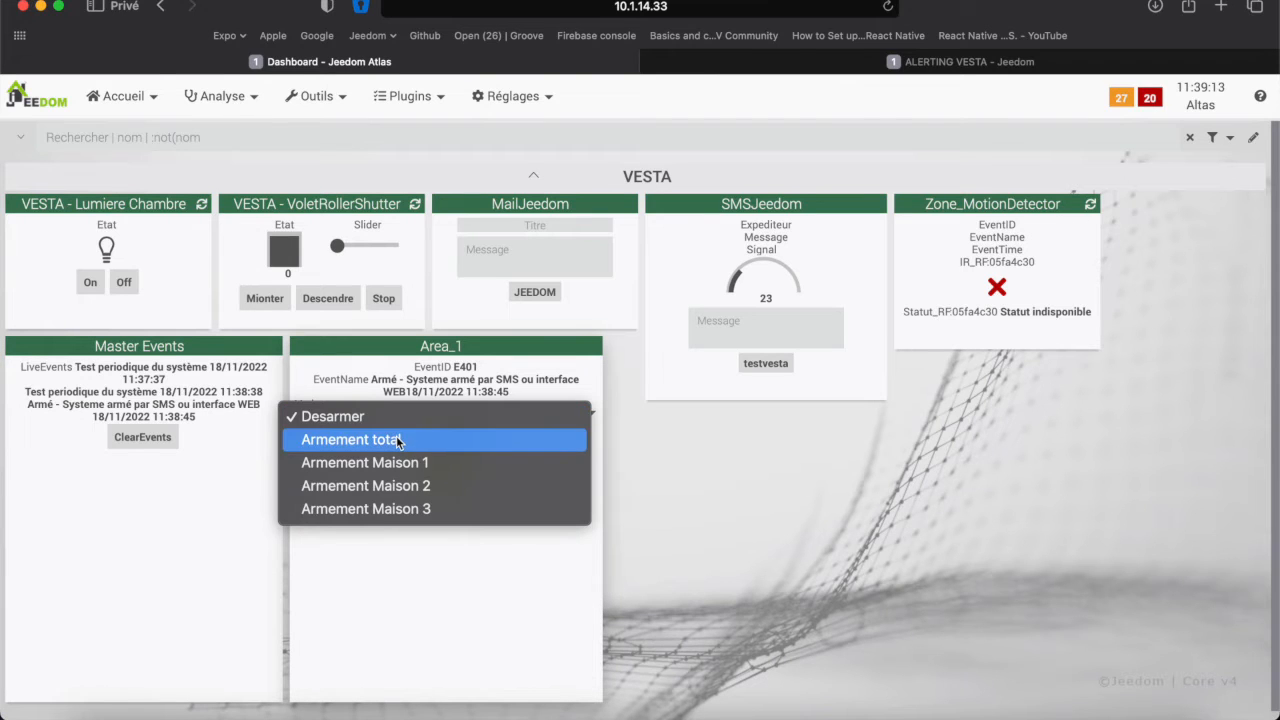
# - Set Area_1's mode to Armement total, locking the padlock
pyautogui.click(350, 440)
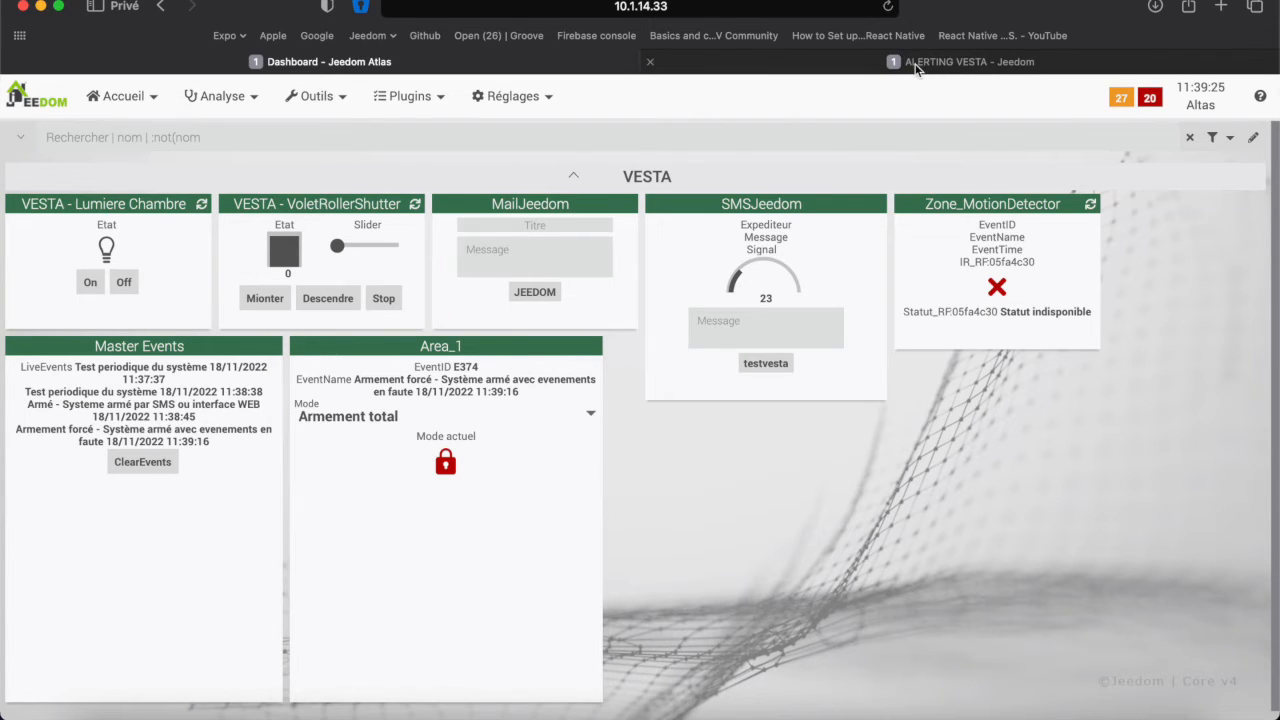
pyautogui.moveTo(960, 60)
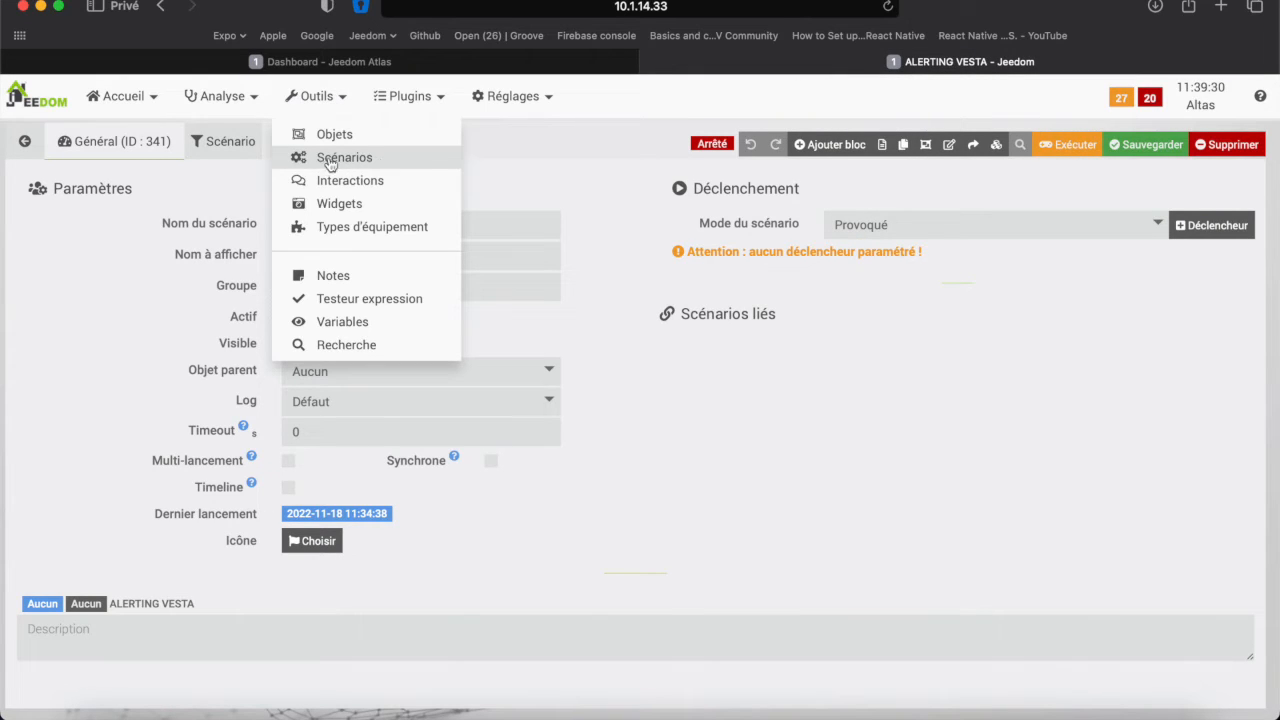
pyautogui.moveTo(452, 162)
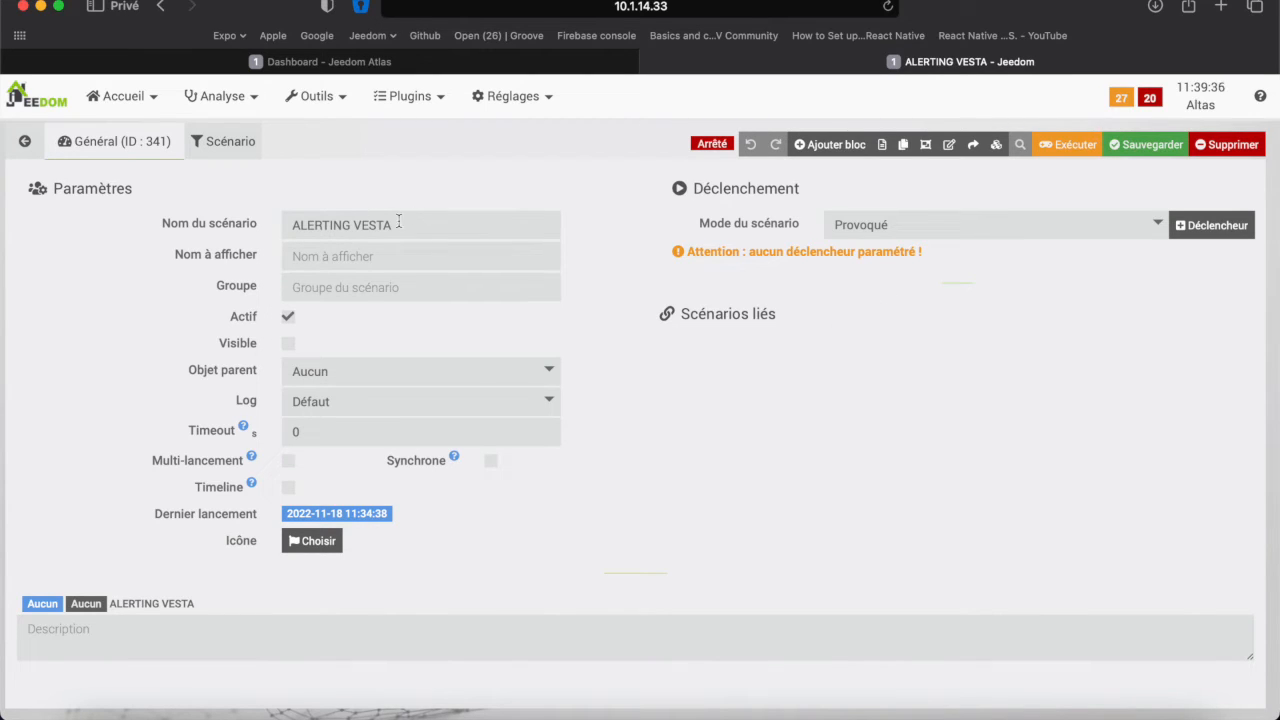
# - Add the VESTA Zone_MotionDetector IR motion command as the scenario's trigger event
pyautogui.click(1212, 224)
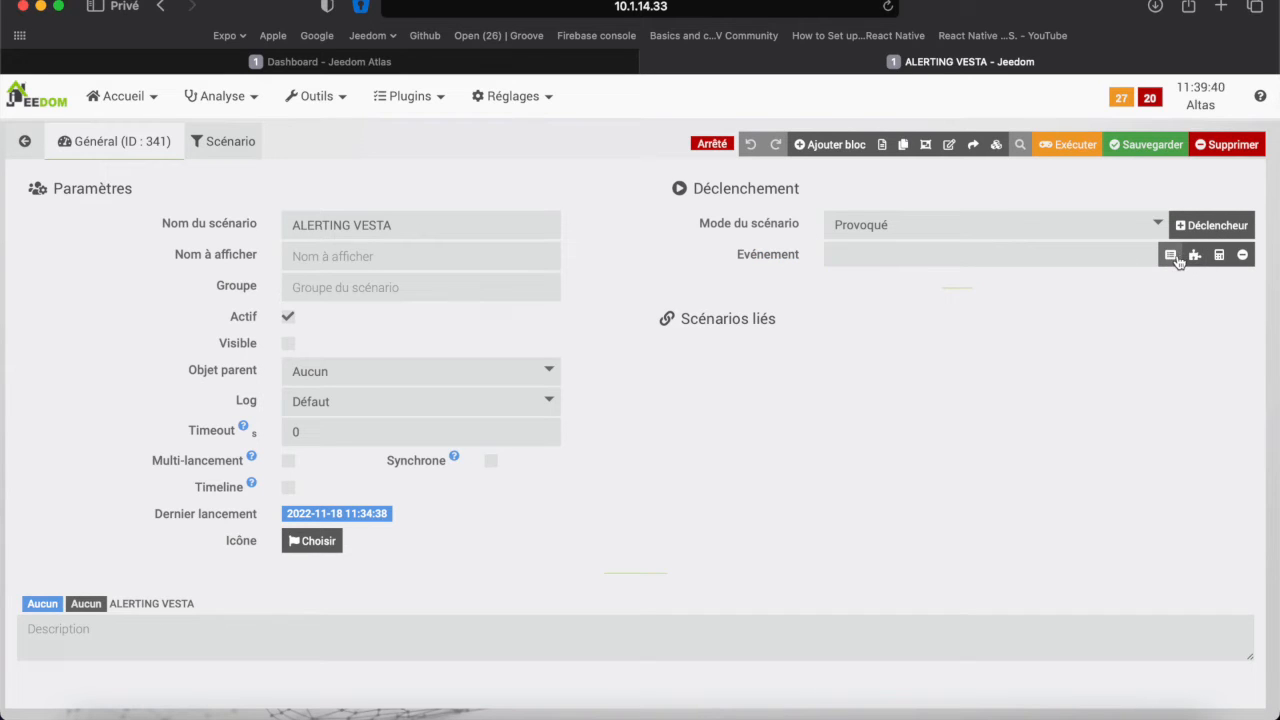
pyautogui.click(1170, 254)
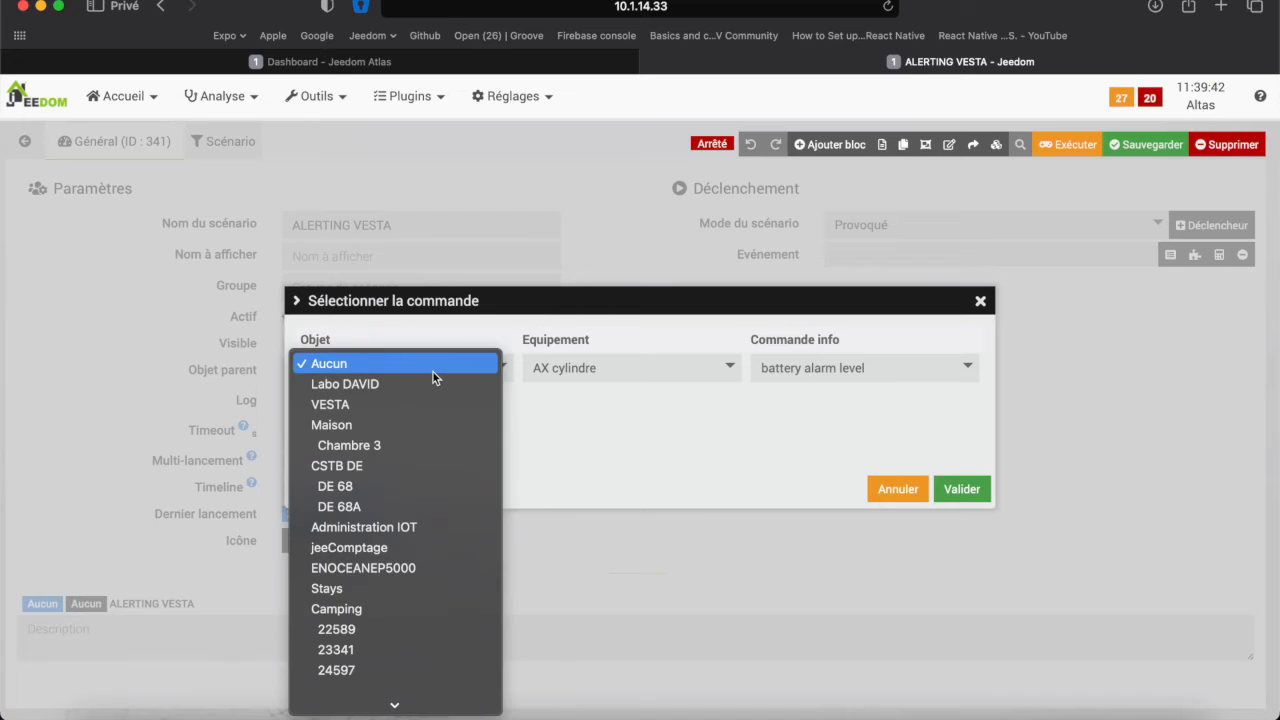
pyautogui.click(330, 404)
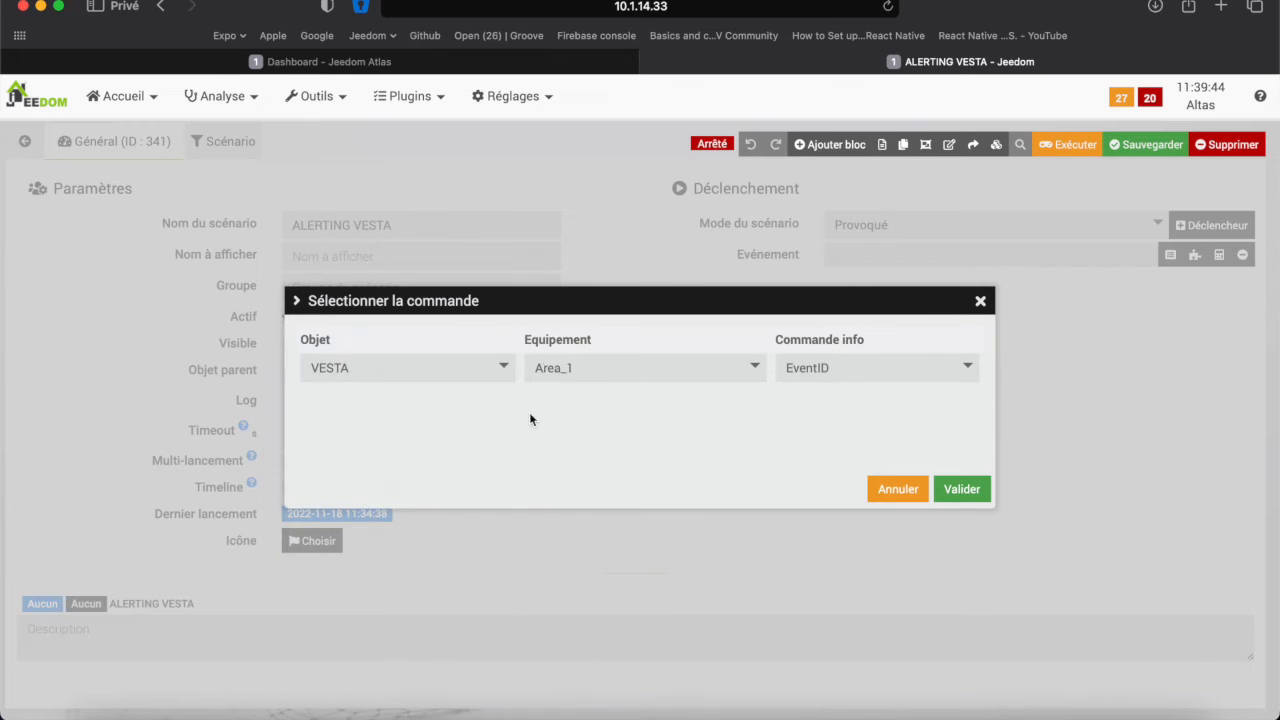
pyautogui.click(644, 368)
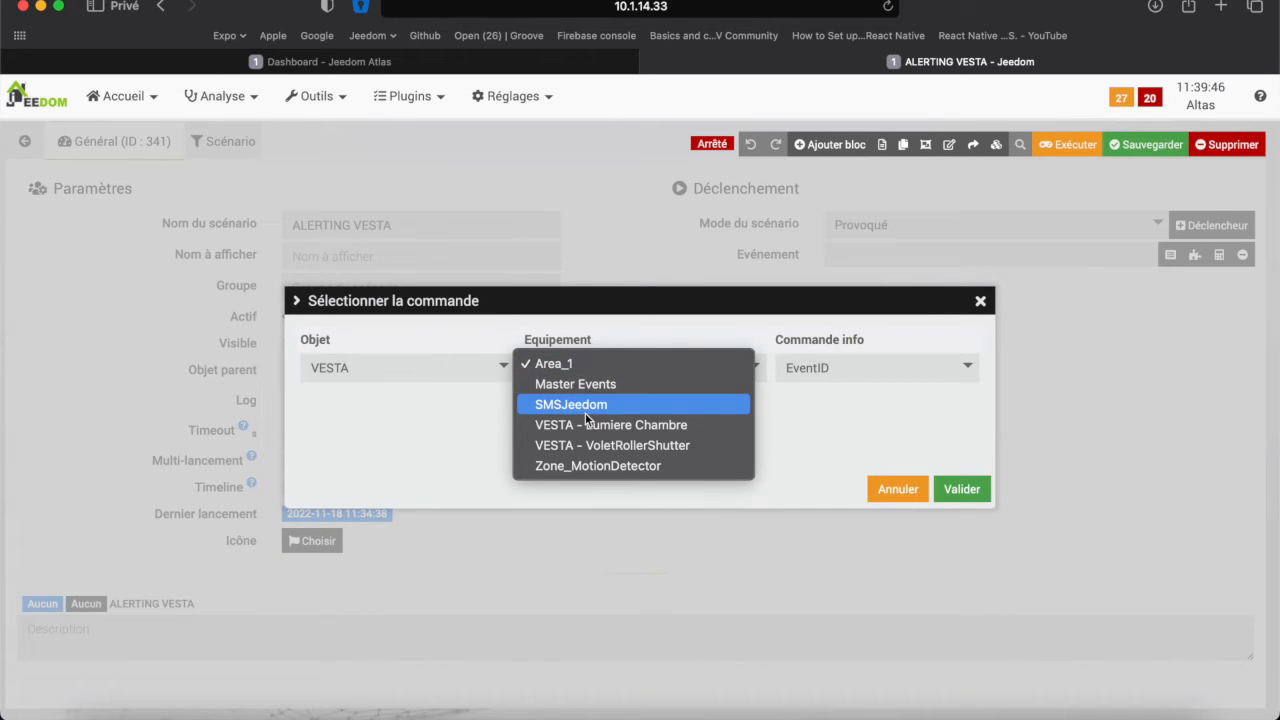
pyautogui.click(598, 464)
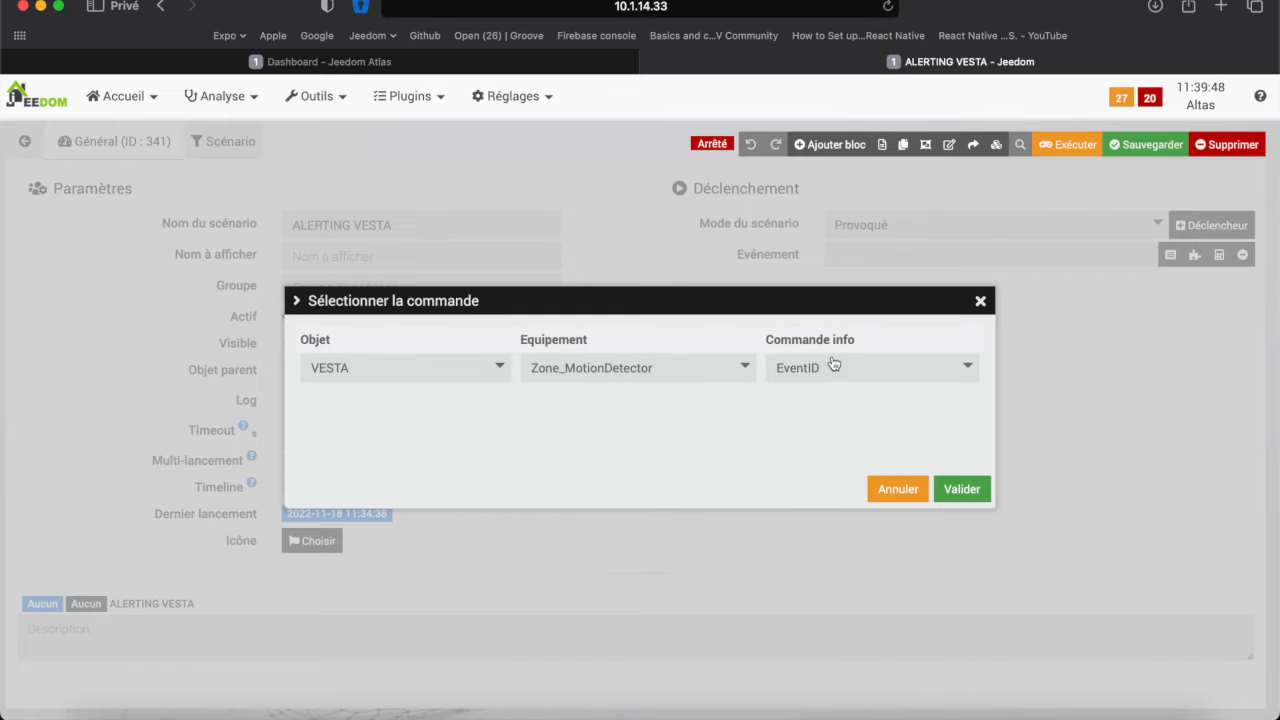
pyautogui.click(868, 368)
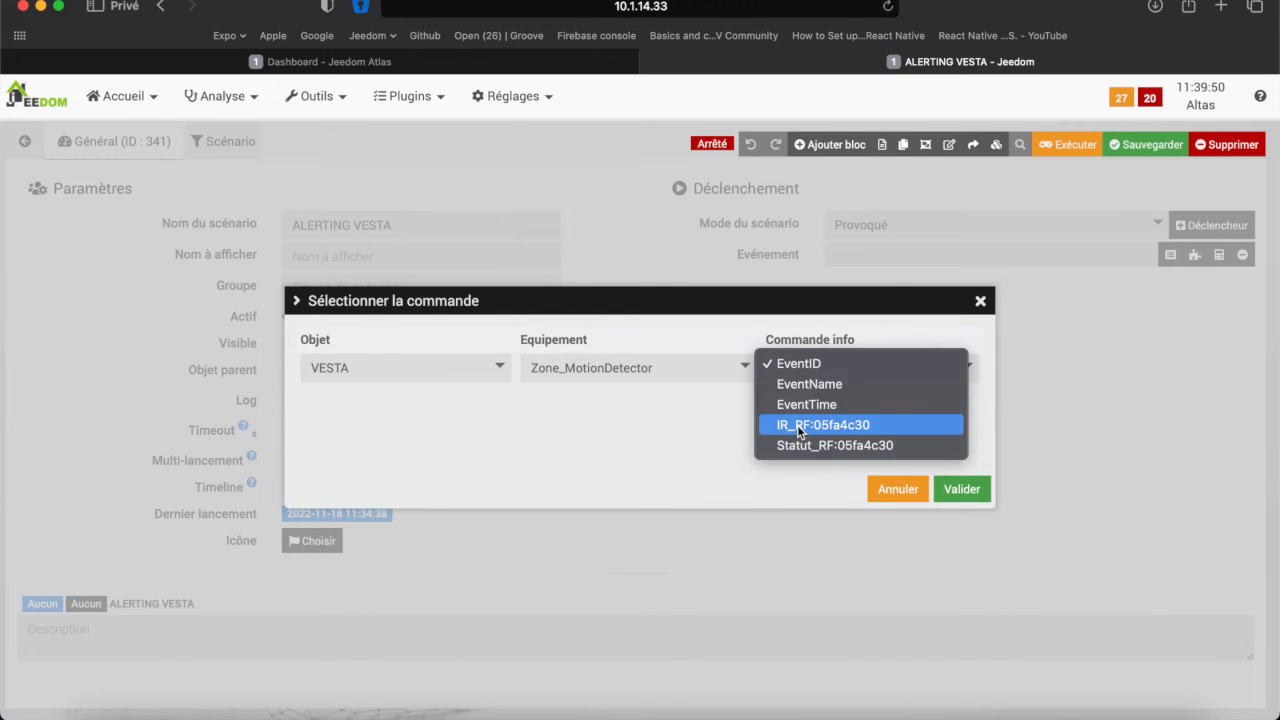
pyautogui.click(960, 488)
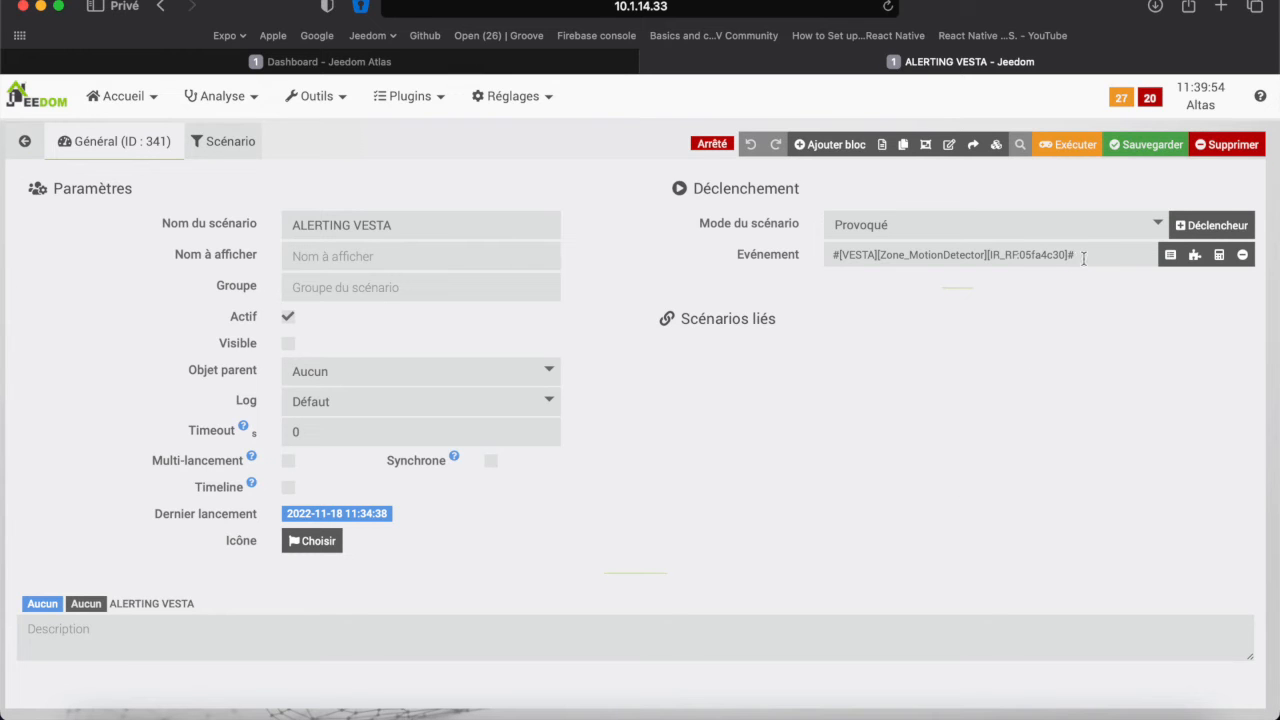
# - Save the ALERTING VESTA scenario with its new trigger
pyautogui.click(1144, 144)
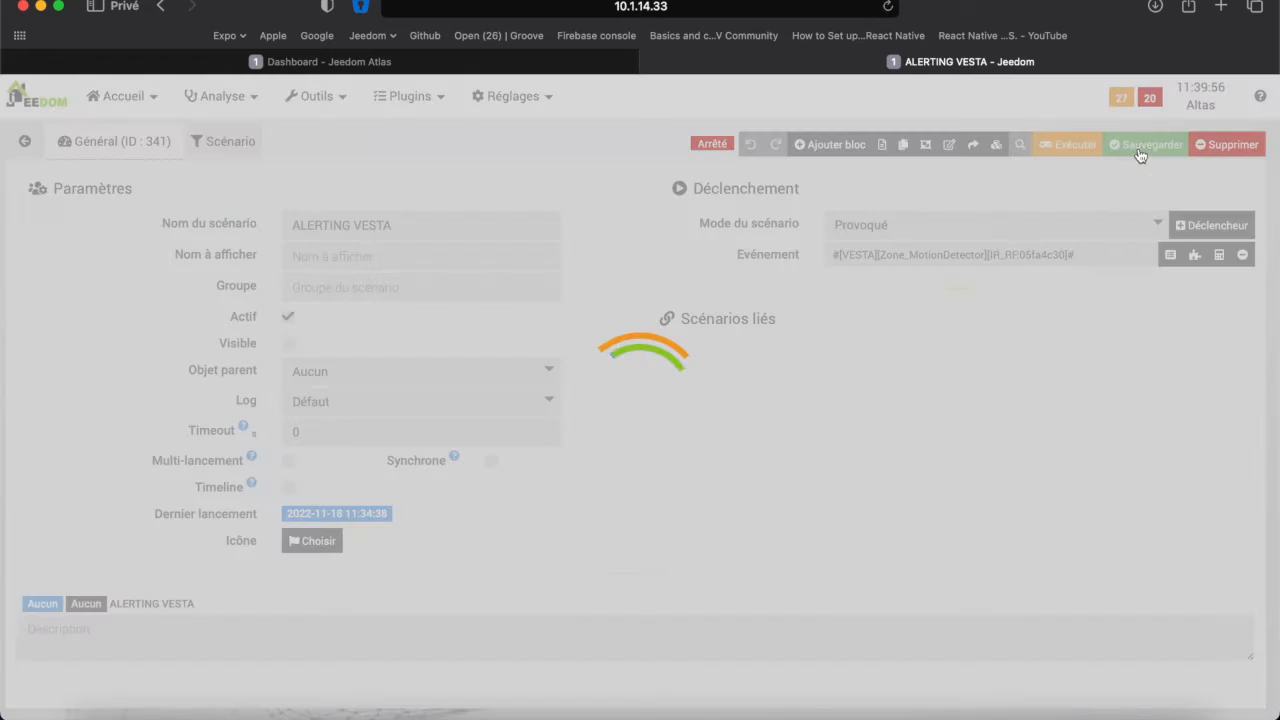
pyautogui.click(1144, 144)
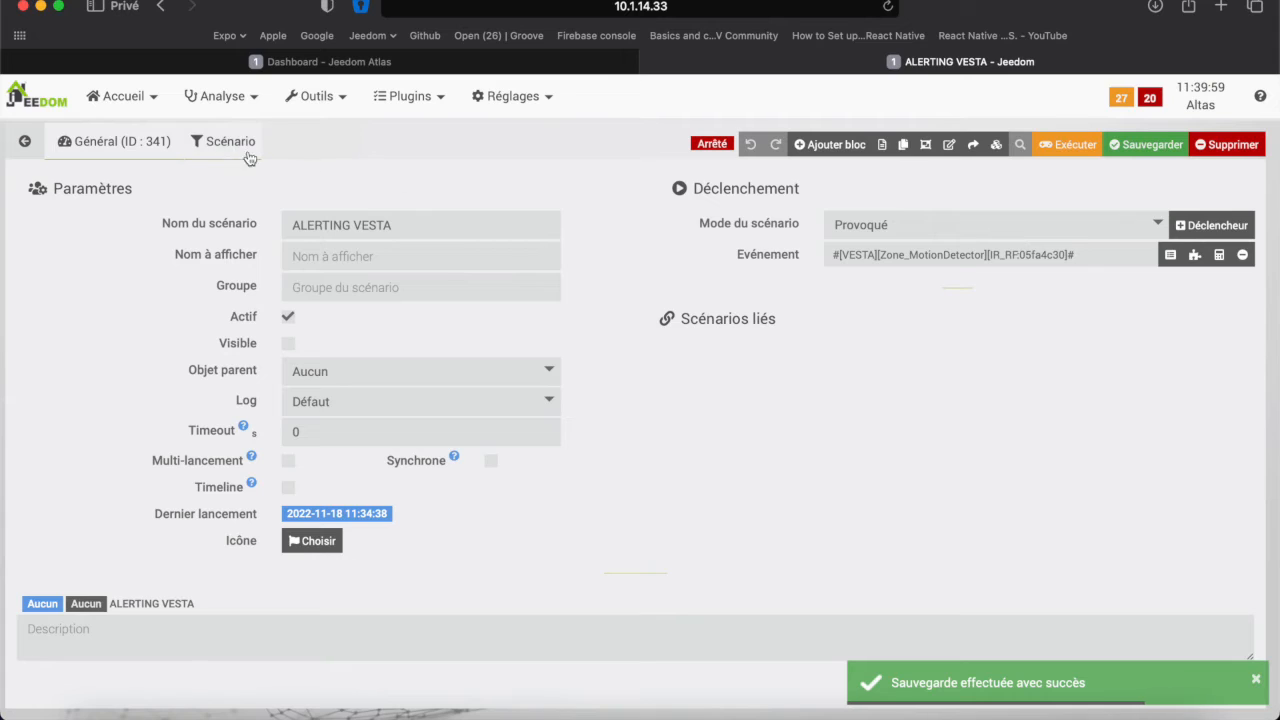
# - Select the Zone_MotionDetector IR_RF:05fa4c30 sensor as the SI condition's command
pyautogui.click(232, 140)
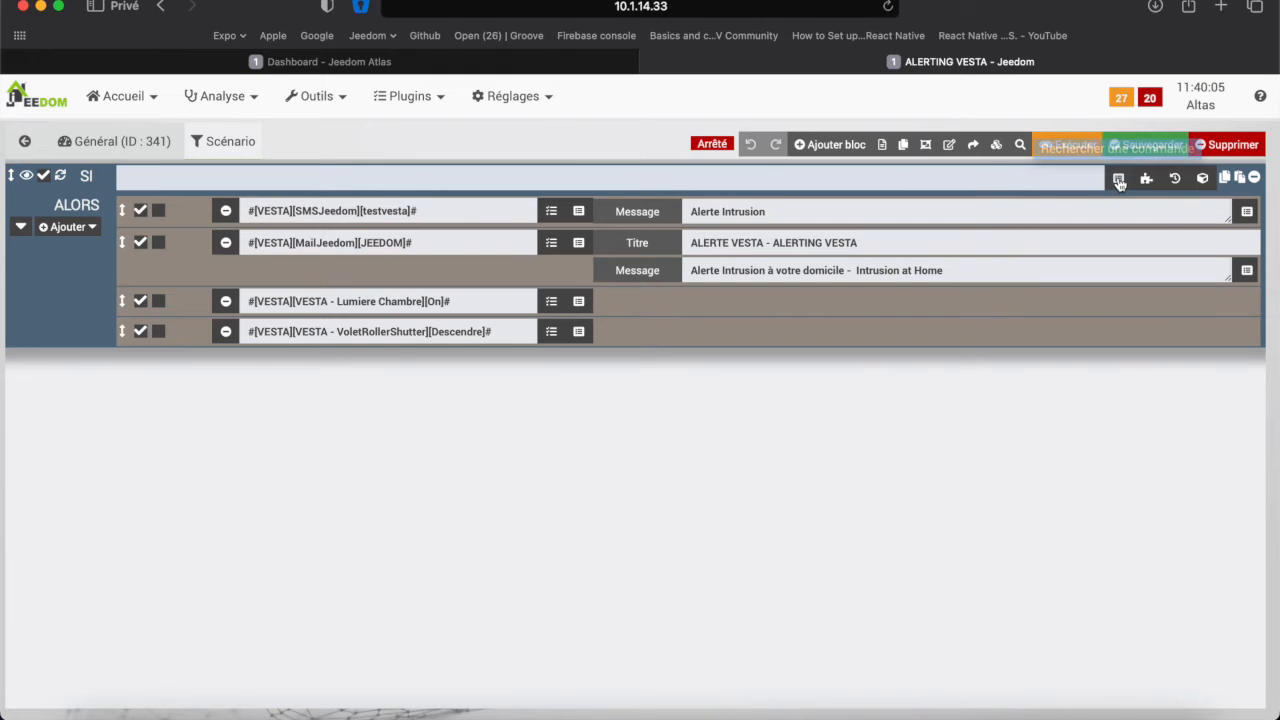
pyautogui.click(1120, 178)
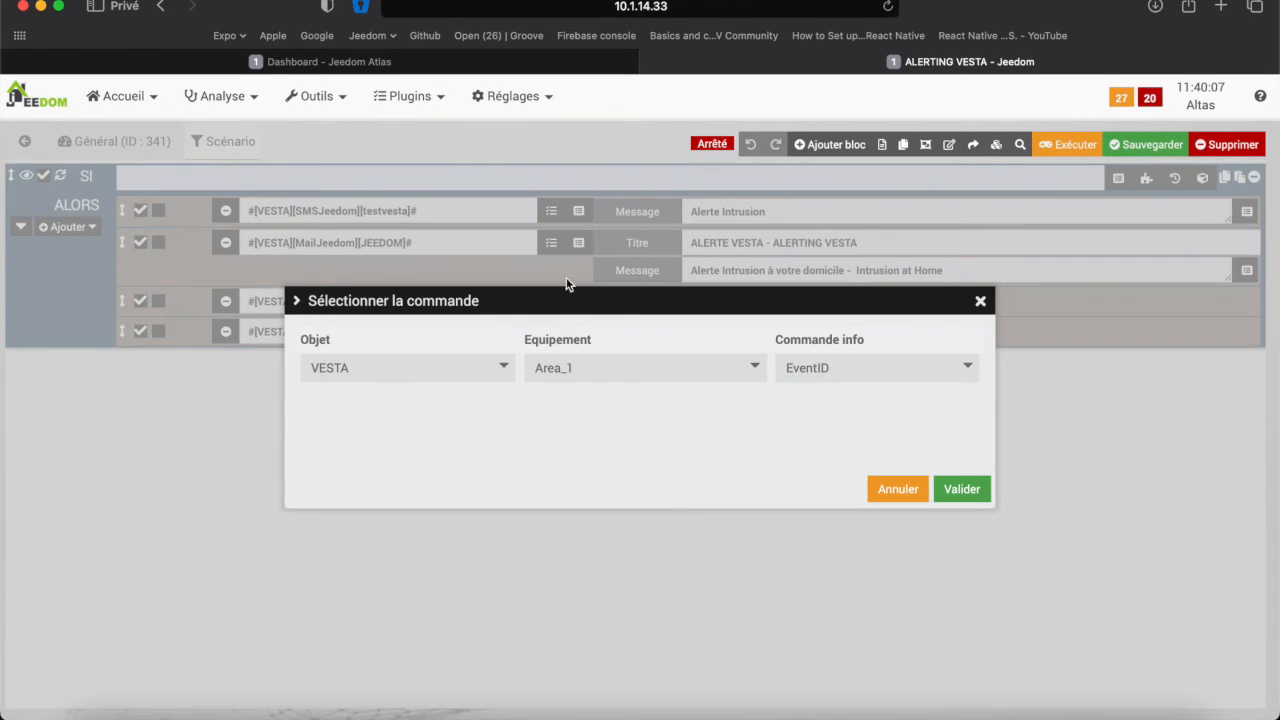
pyautogui.moveTo(590, 376)
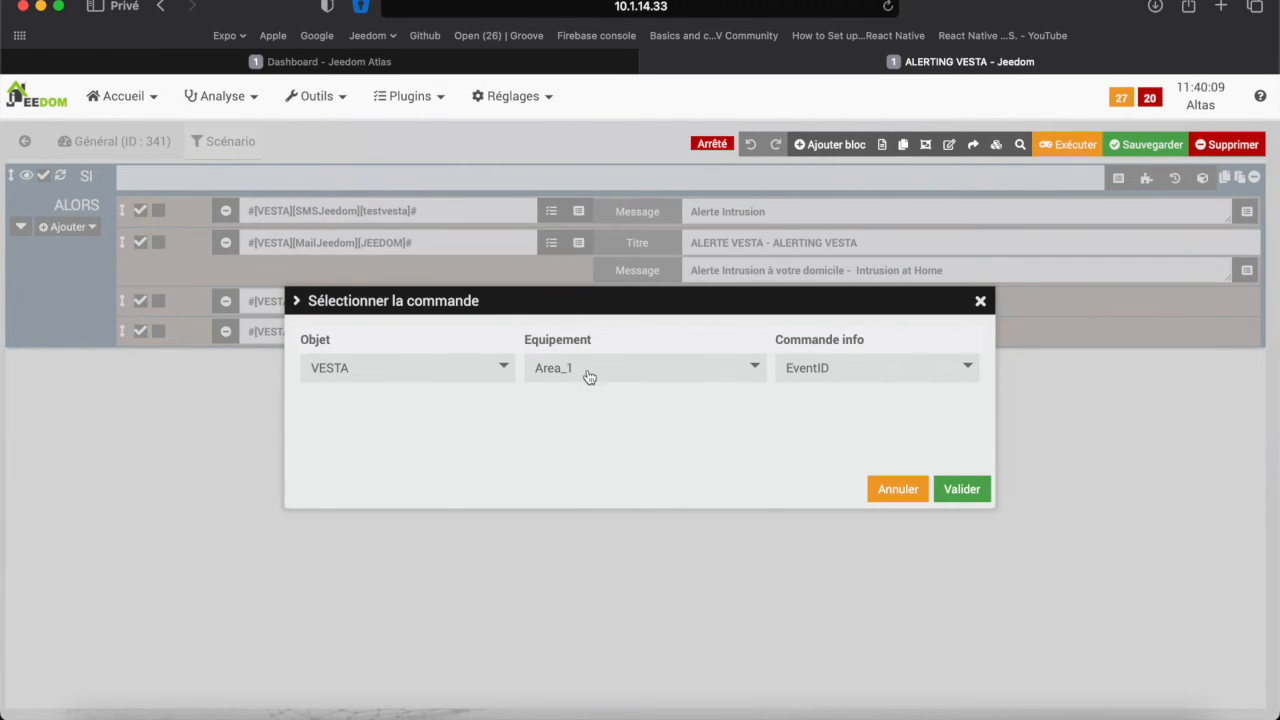
pyautogui.click(644, 368)
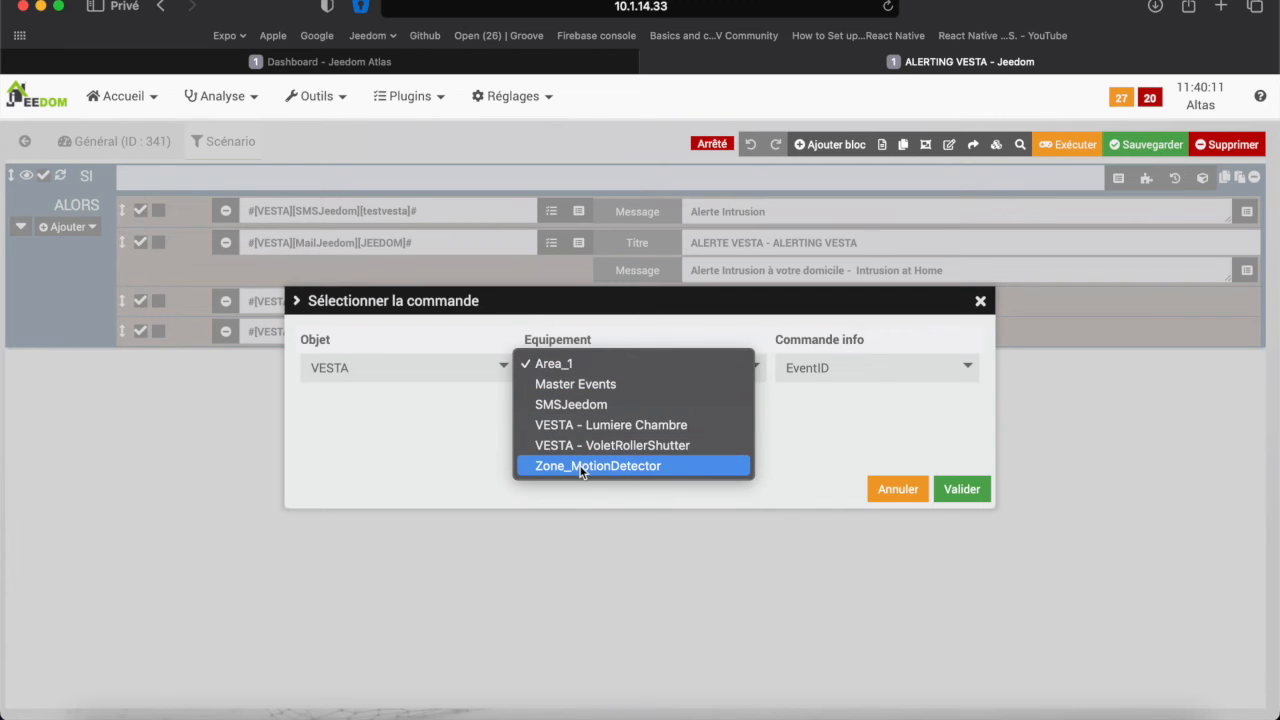
pyautogui.click(598, 464)
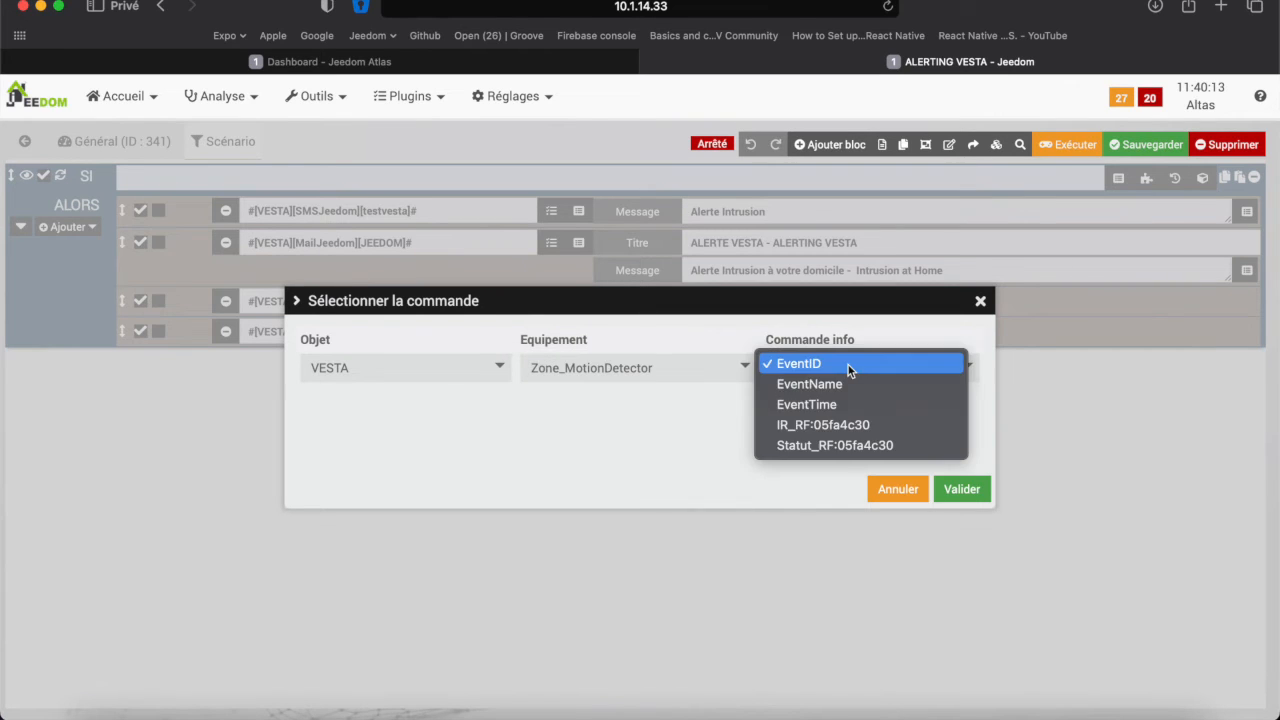
pyautogui.click(824, 424)
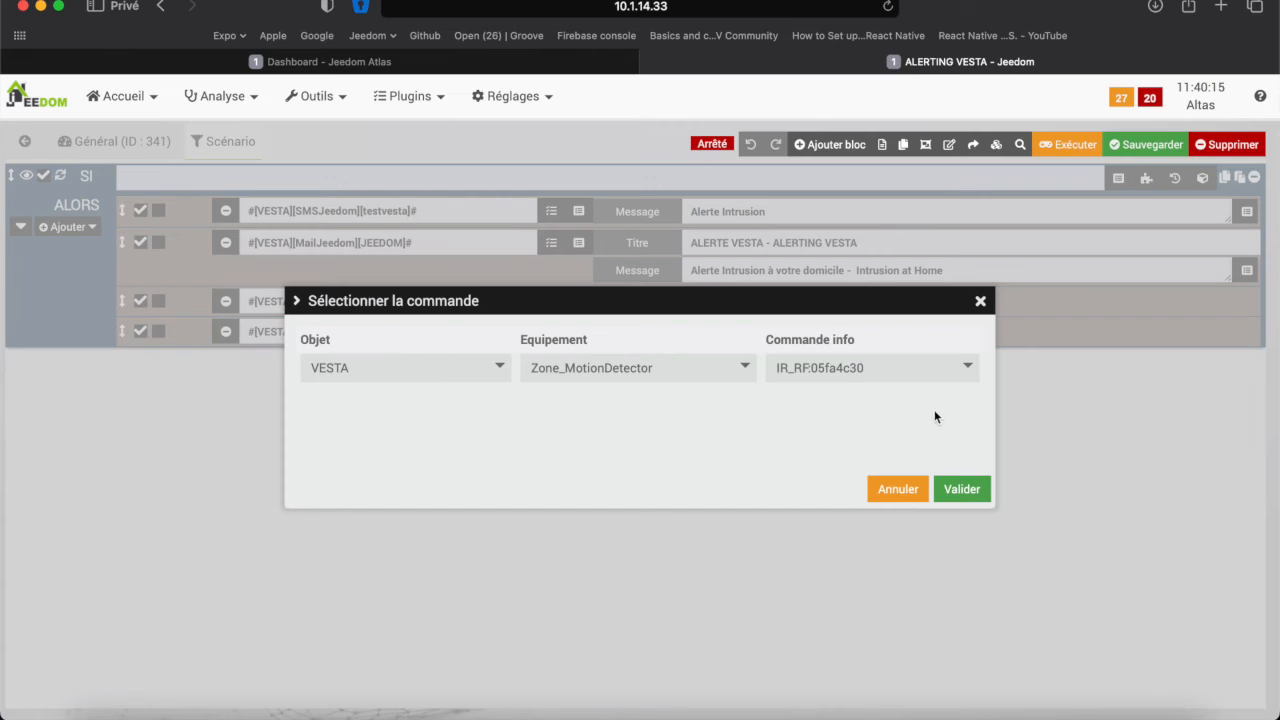
pyautogui.click(960, 488)
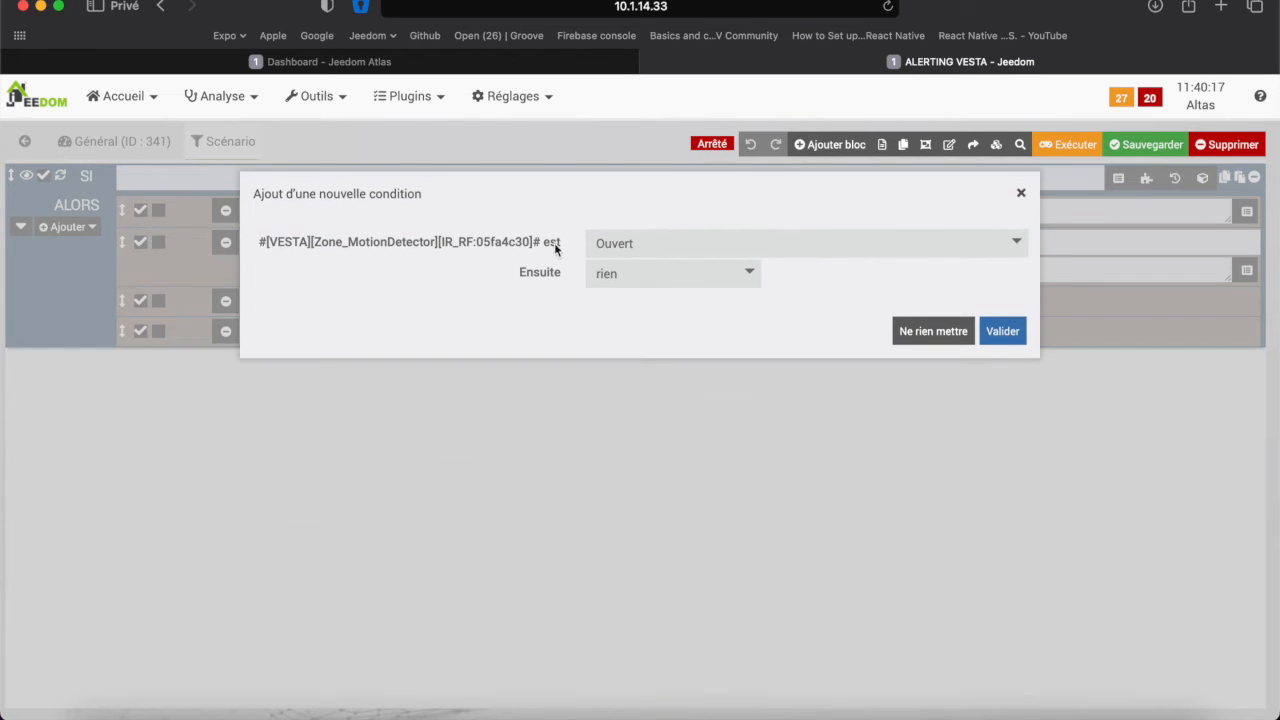
pyautogui.moveTo(648, 248)
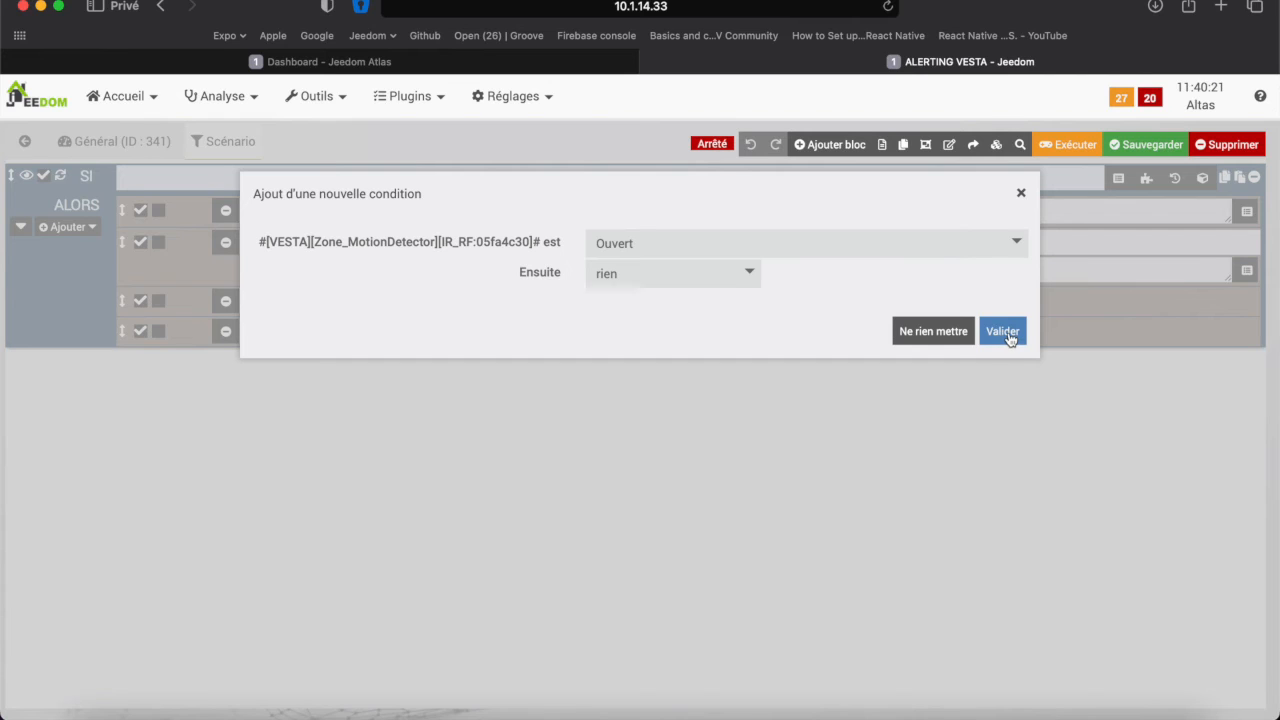
# - Require the sensor state Déclenché (== 1) for the condition and confirm it
pyautogui.click(804, 244)
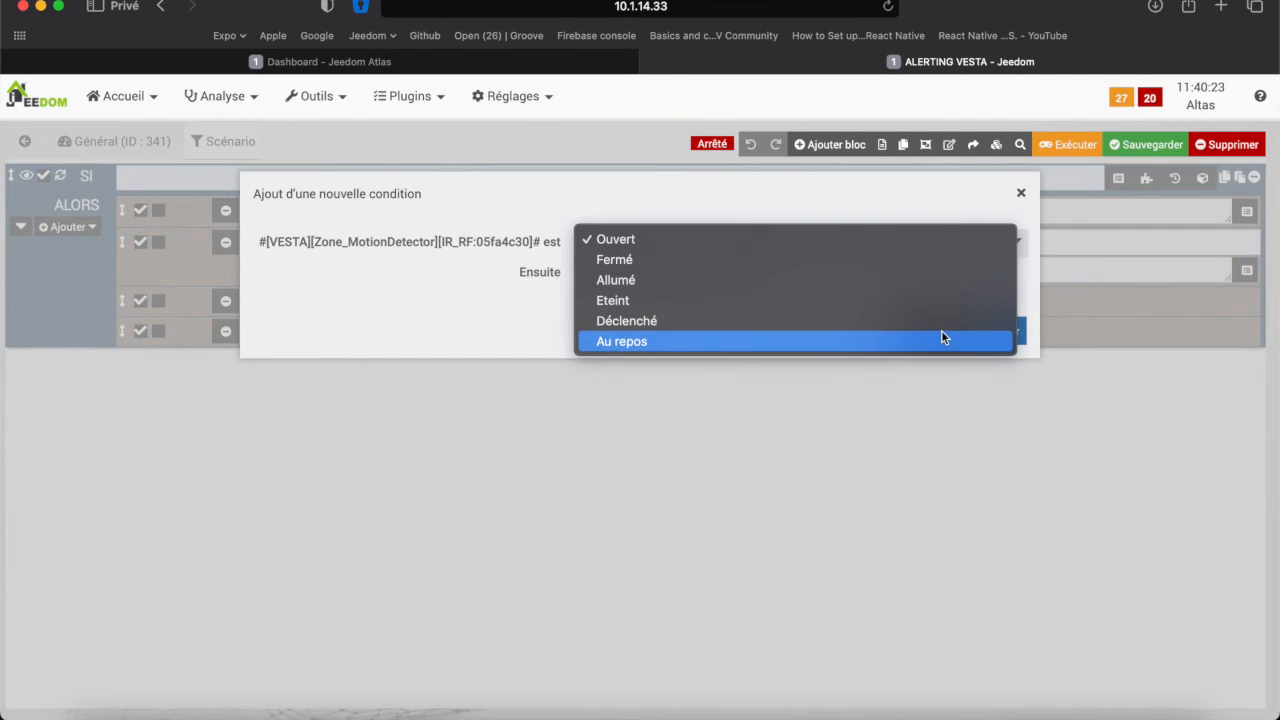
pyautogui.click(622, 340)
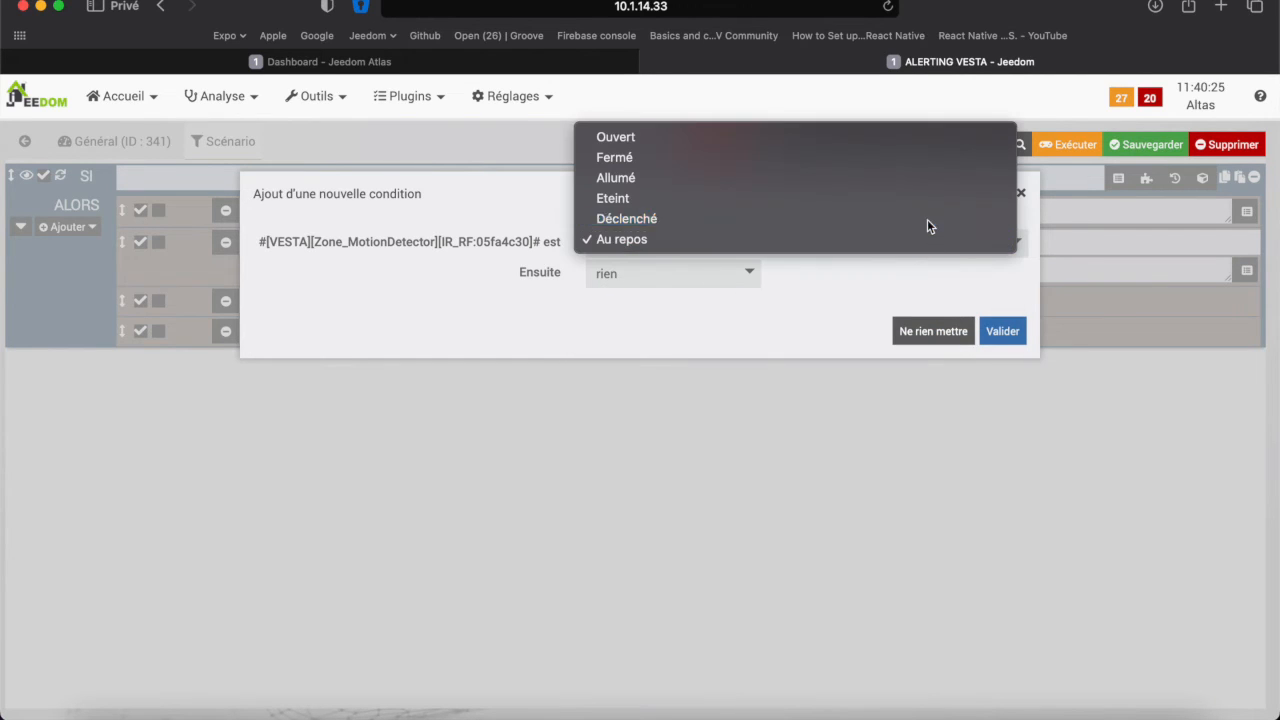
pyautogui.click(626, 218)
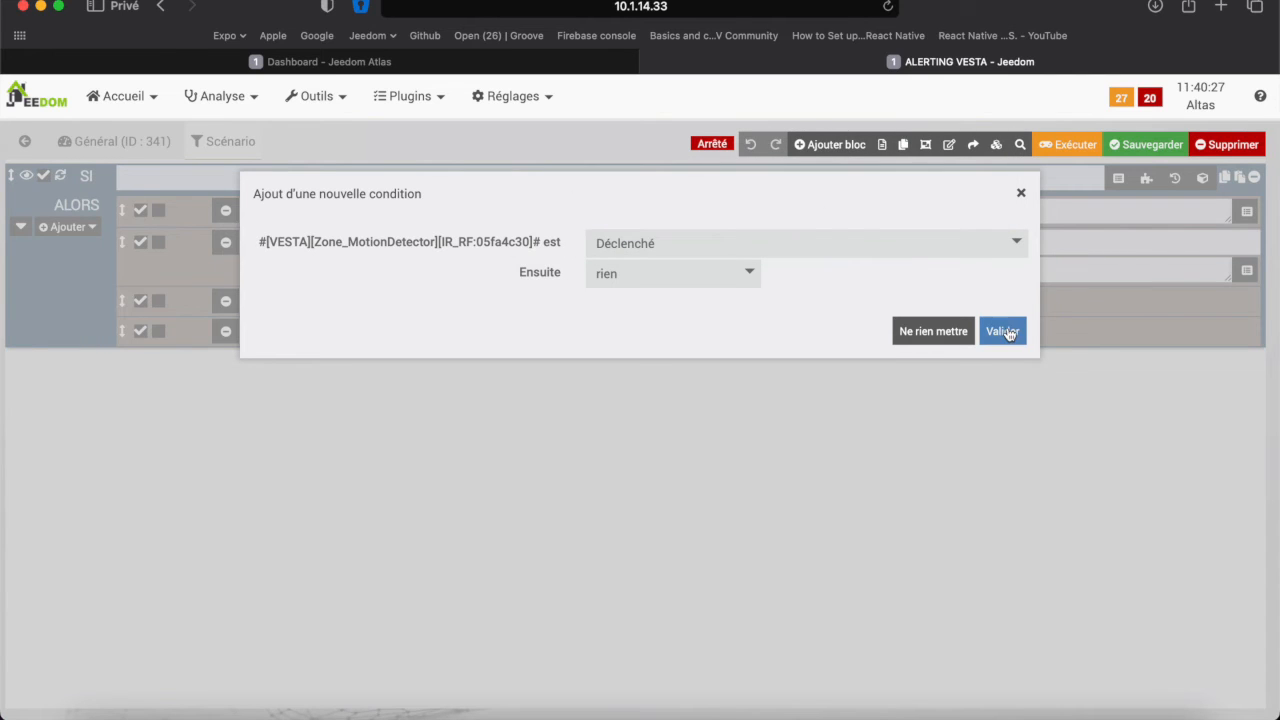
pyautogui.click(1002, 332)
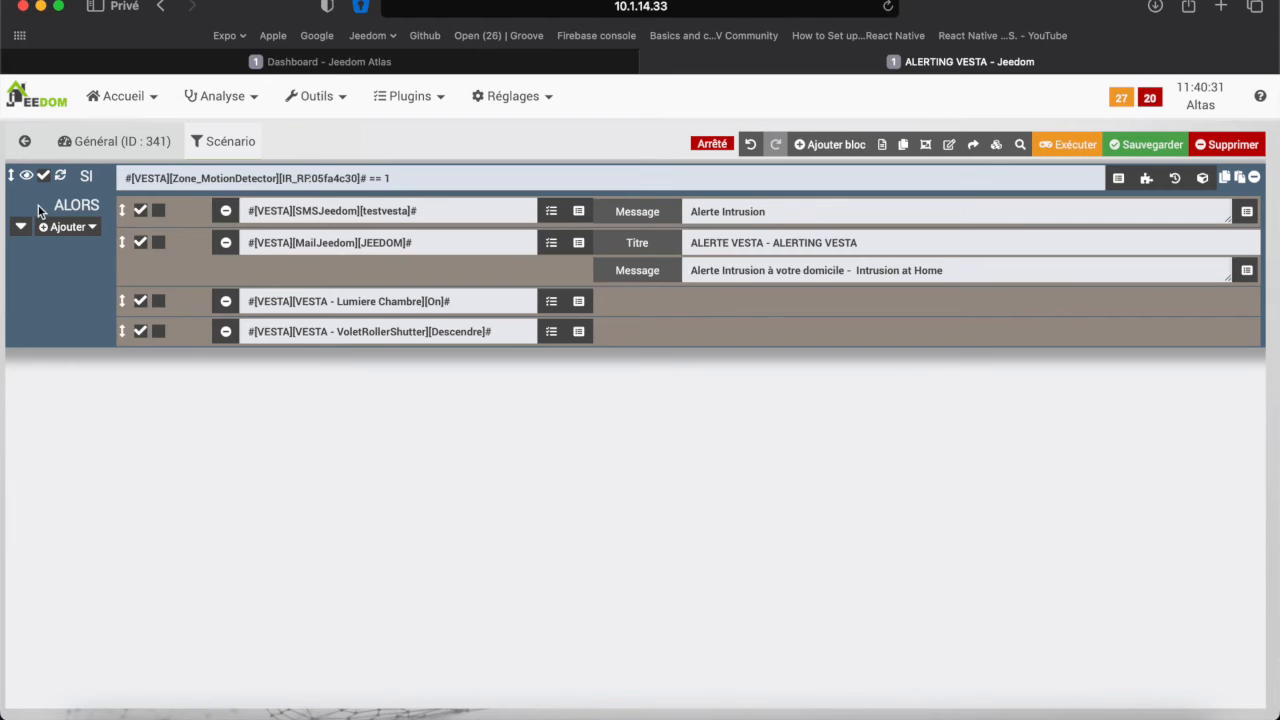
pyautogui.moveTo(216, 220)
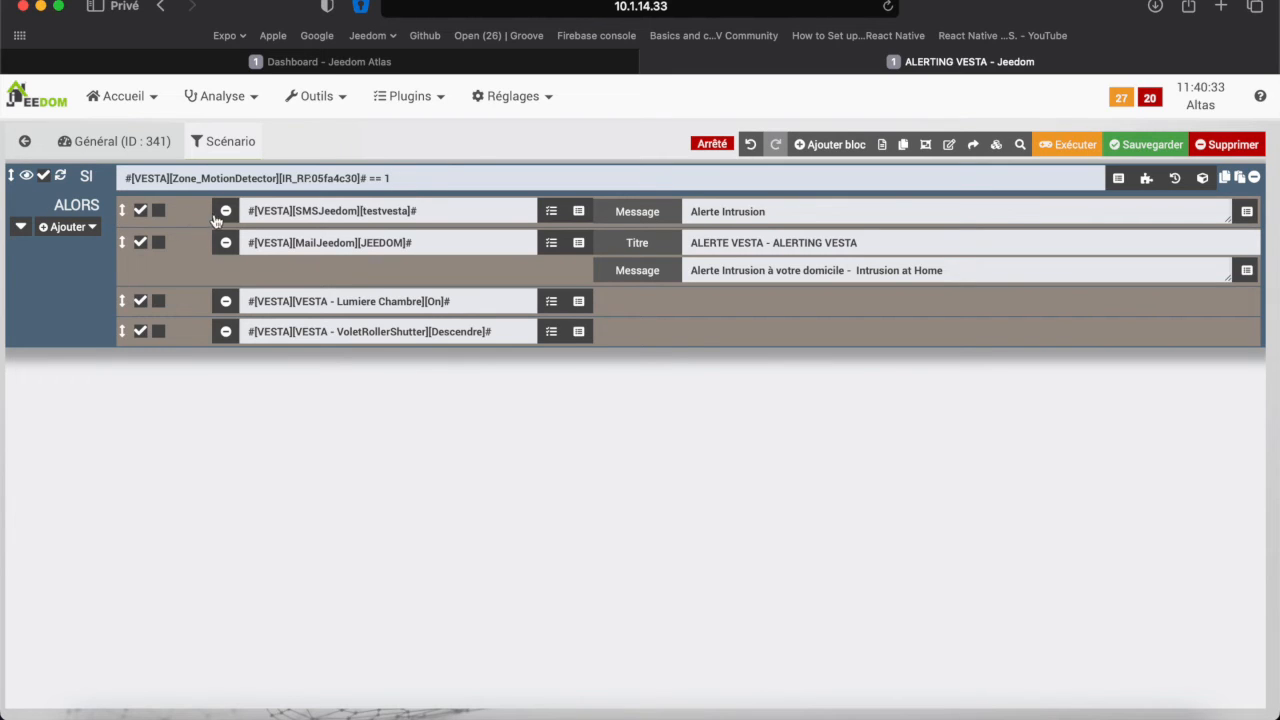
pyautogui.moveTo(650, 234)
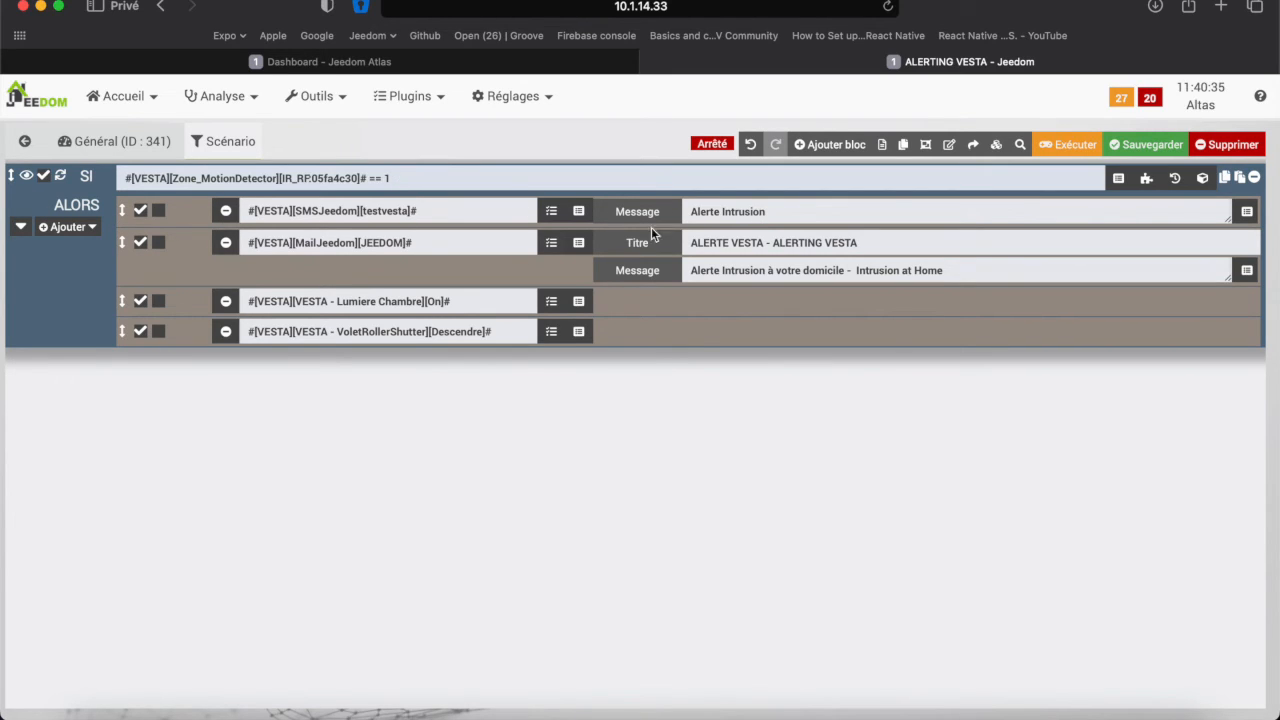
pyautogui.moveTo(632, 256)
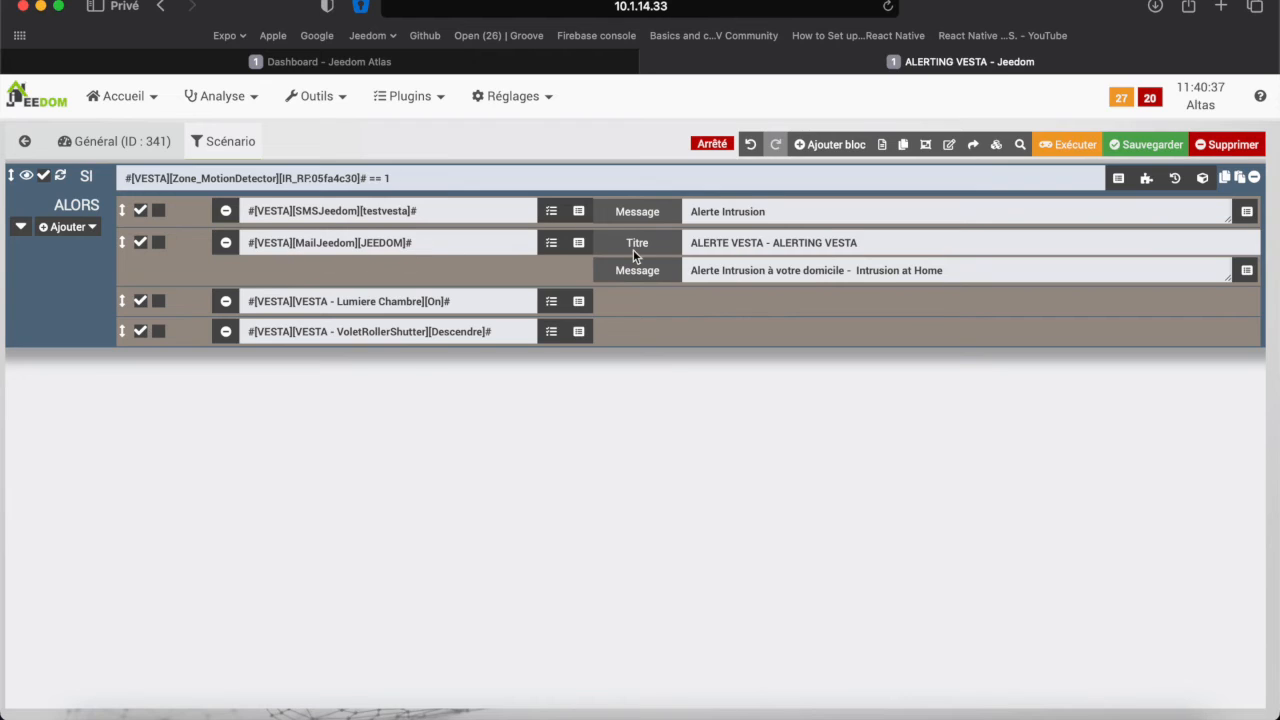
pyautogui.moveTo(888, 292)
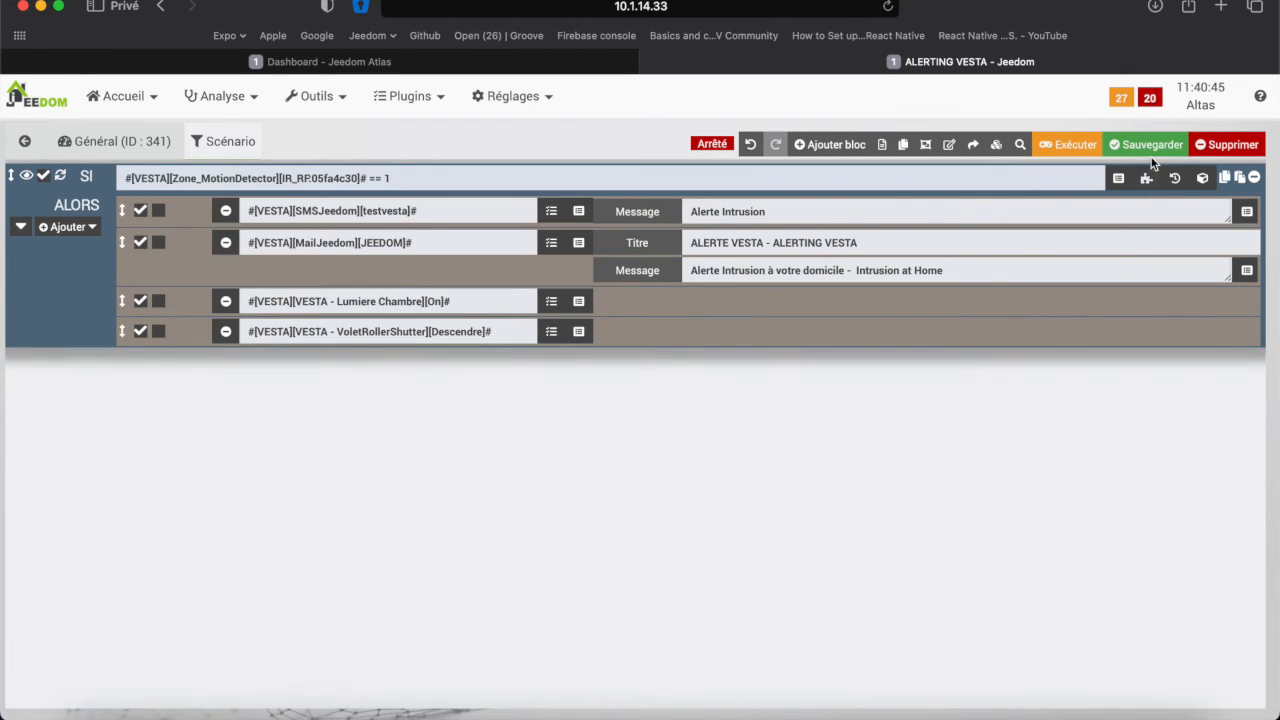
# - Save the scenario with its motion condition and return to the VESTA dashboard
pyautogui.click(1152, 144)
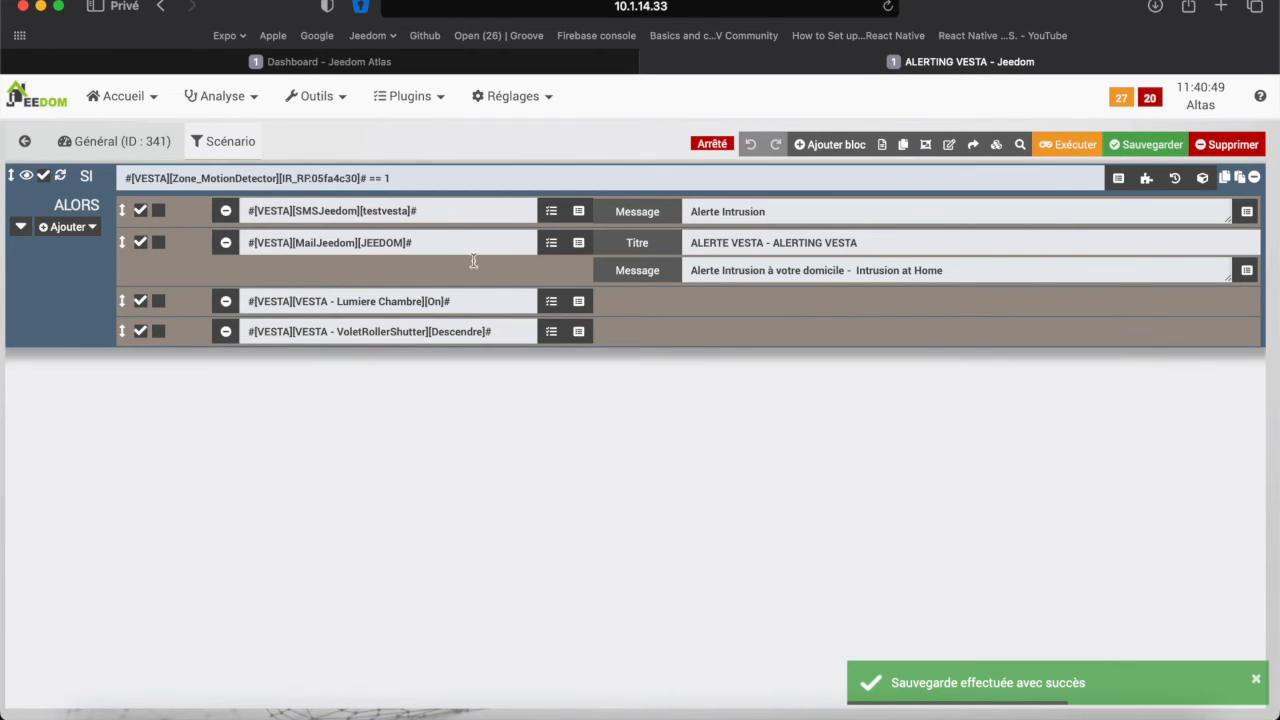
pyautogui.click(328, 60)
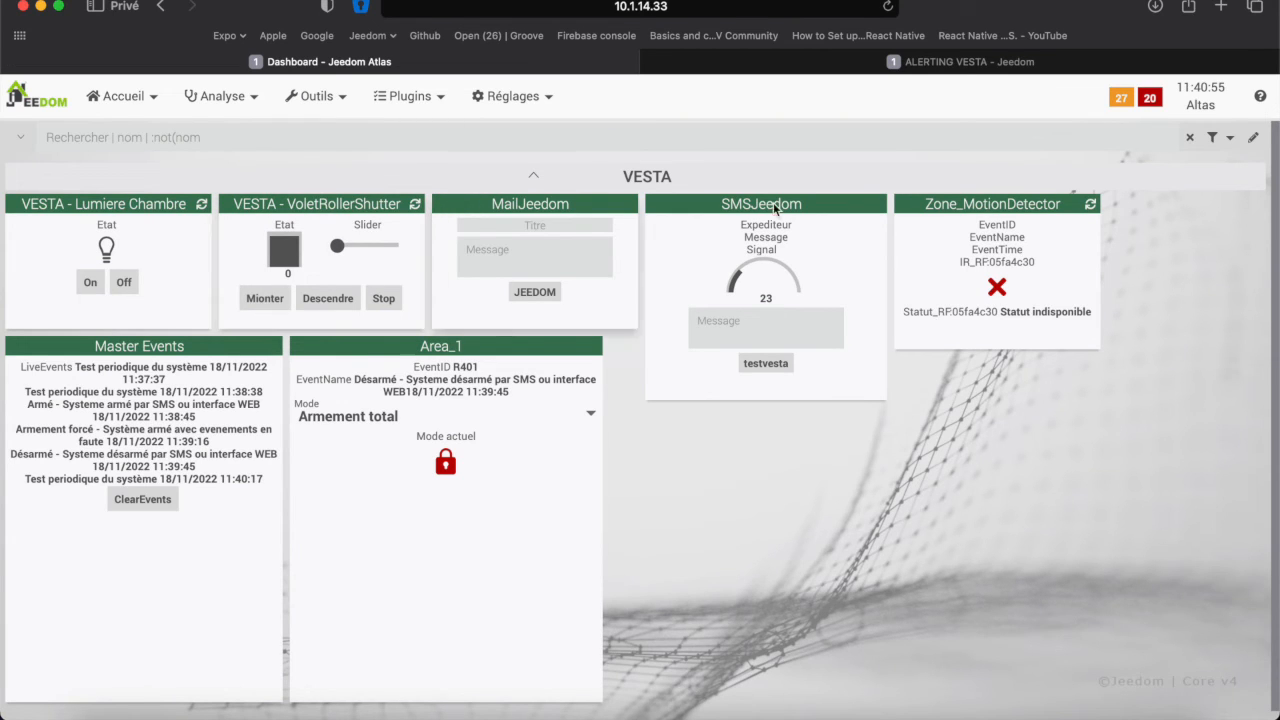
# - Show the VESTA dashboard where the intrusion turns Lumiere Chambre on and sets the shutter to 100
pyautogui.click(960, 60)
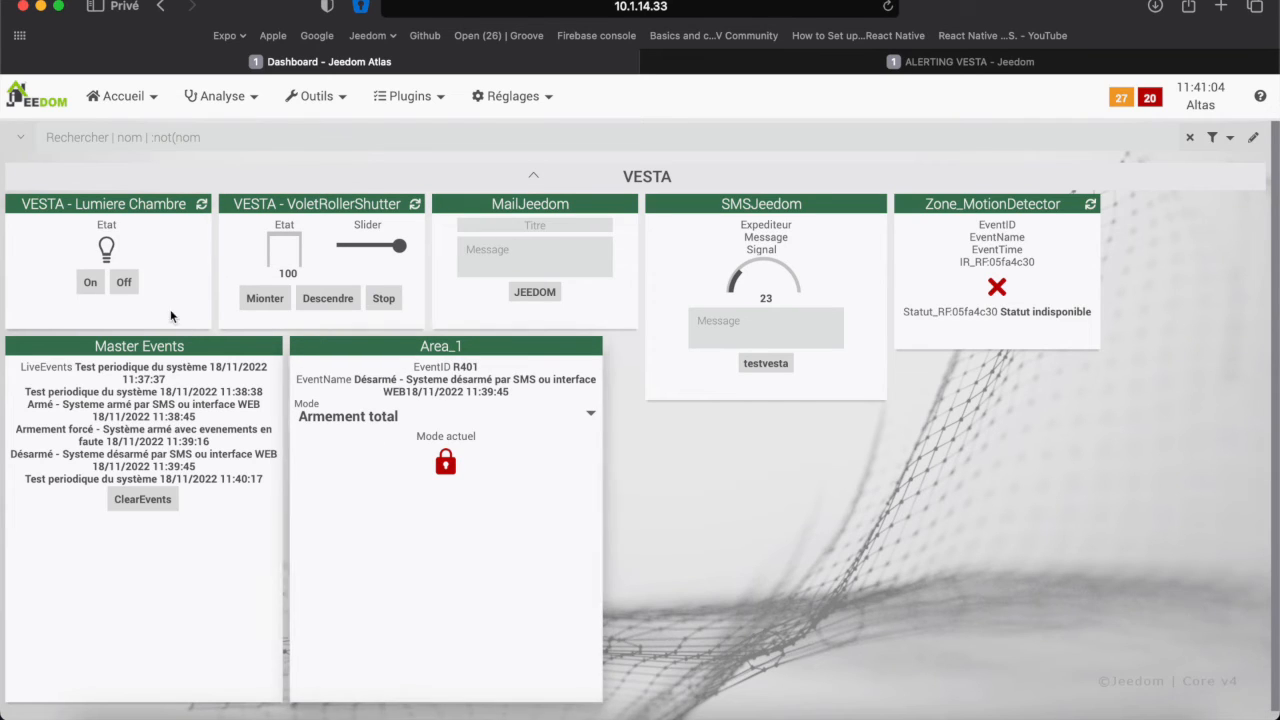
pyautogui.moveTo(378, 384)
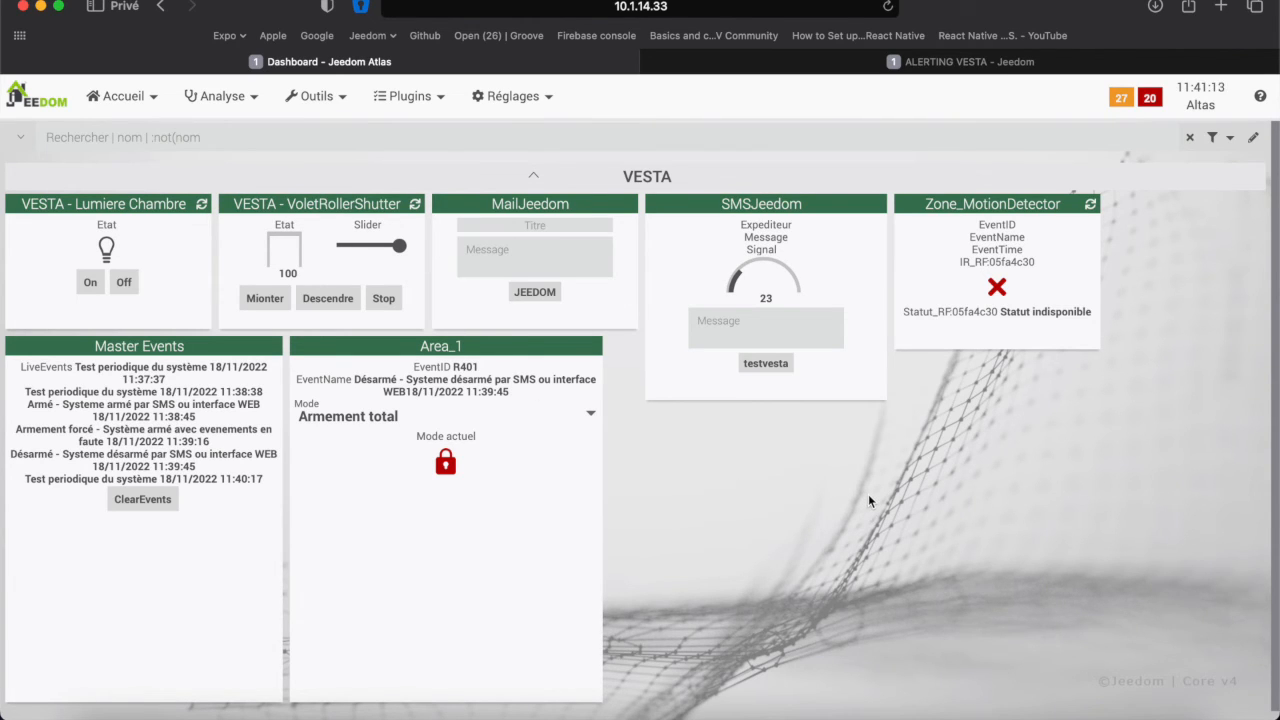
pyautogui.moveTo(1056, 296)
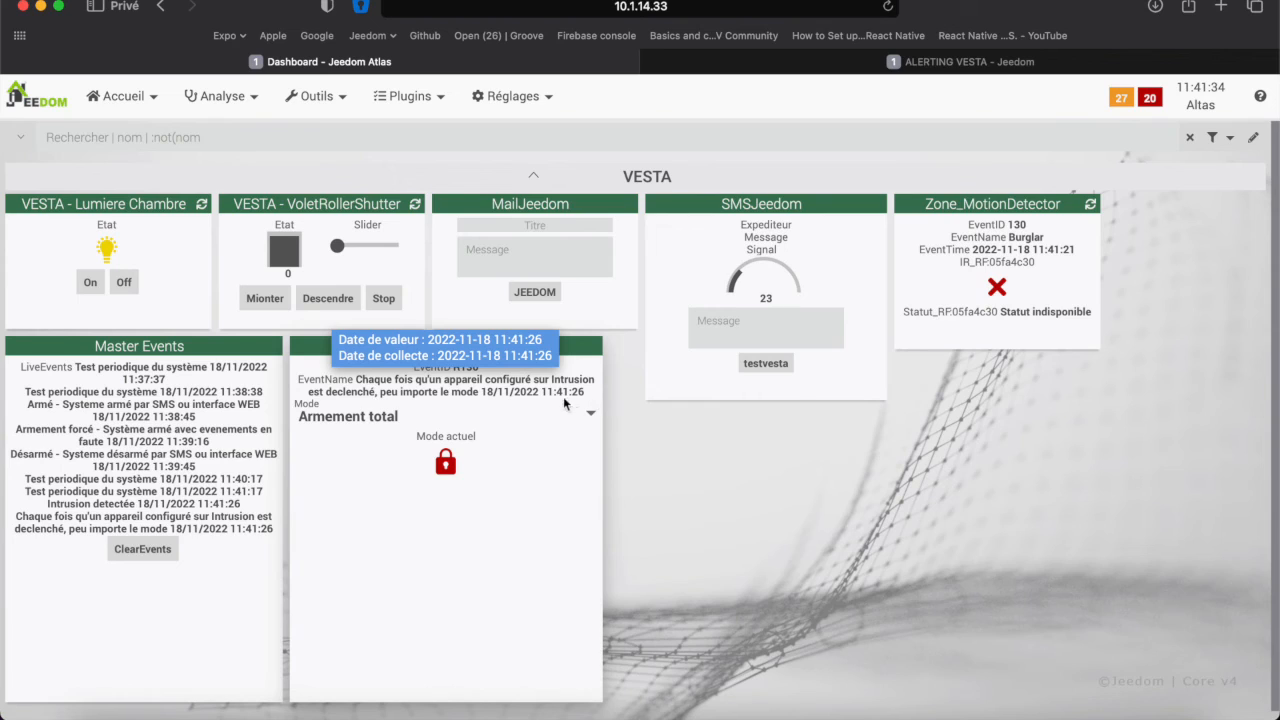
pyautogui.moveTo(316, 396)
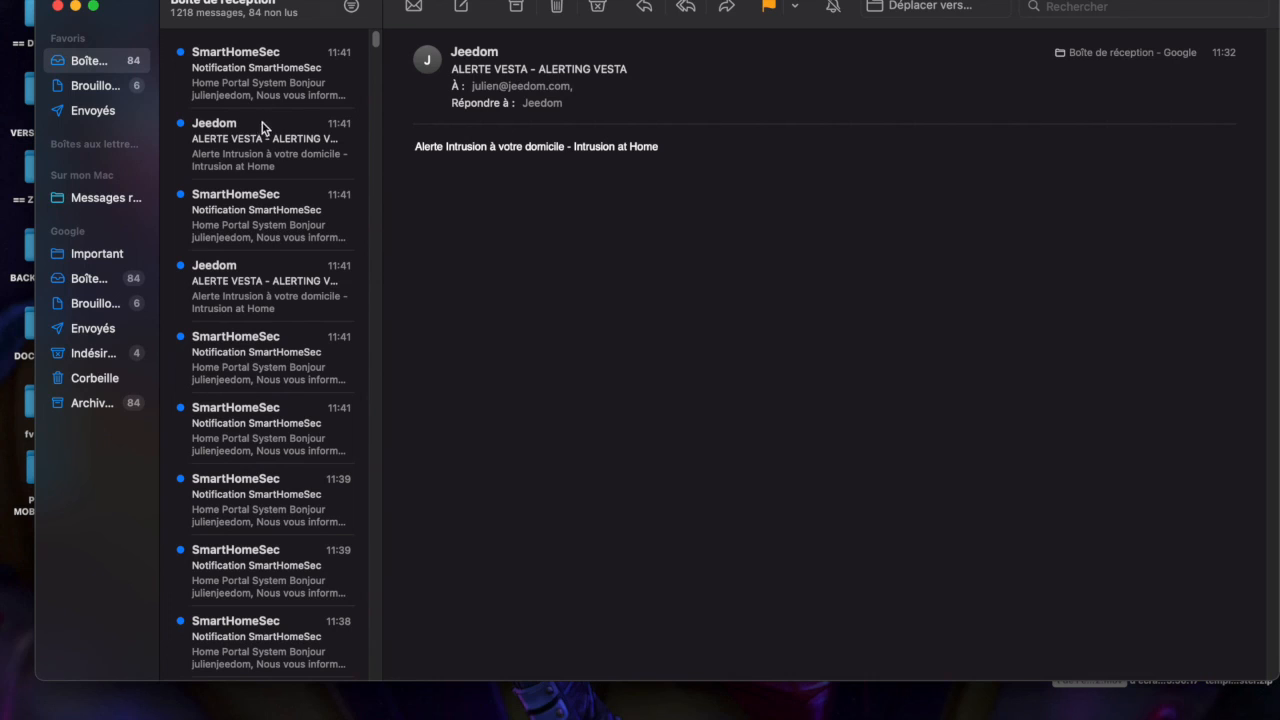
# - Read the Jeedom 'ALERTE VESTA - ALERTING VESTA' intrusion email in the inbox
pyautogui.click(264, 140)
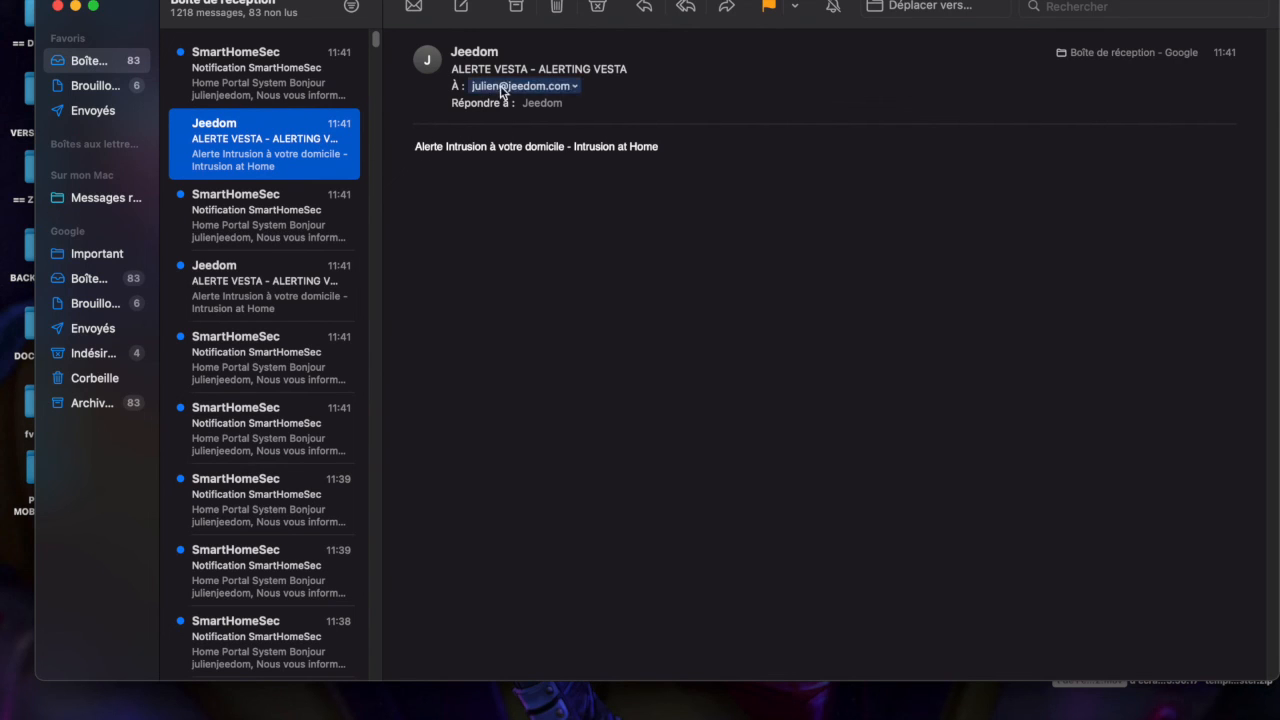